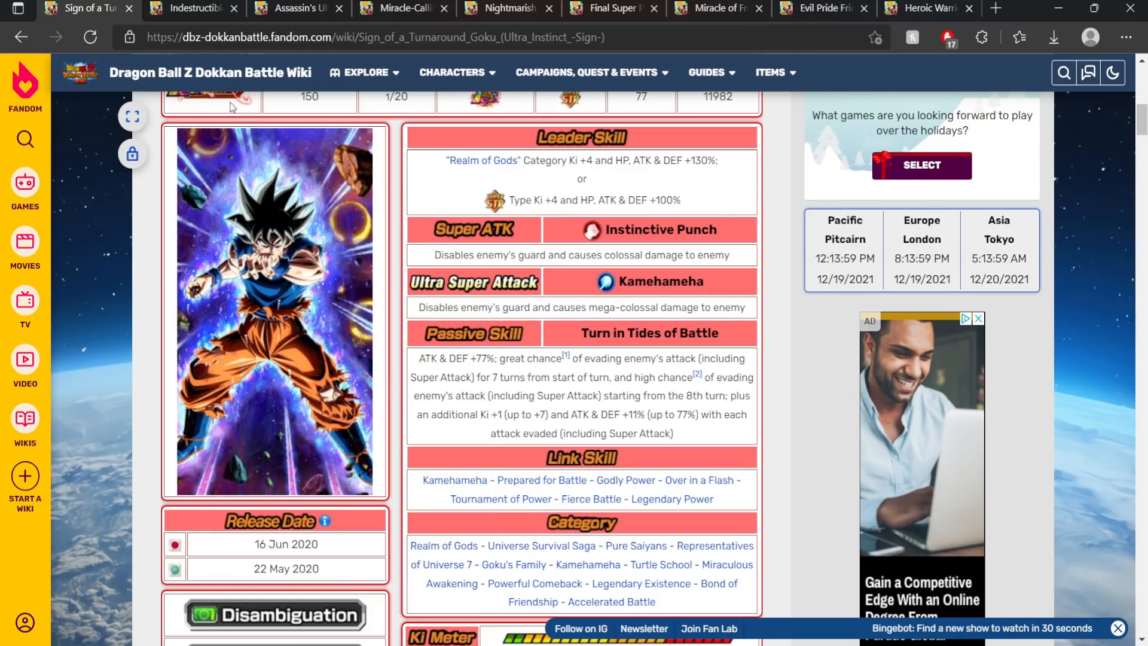
Read the Indestructible Saiyan Evil Broly release dates, then move to the Hit unit page.
click(192, 8)
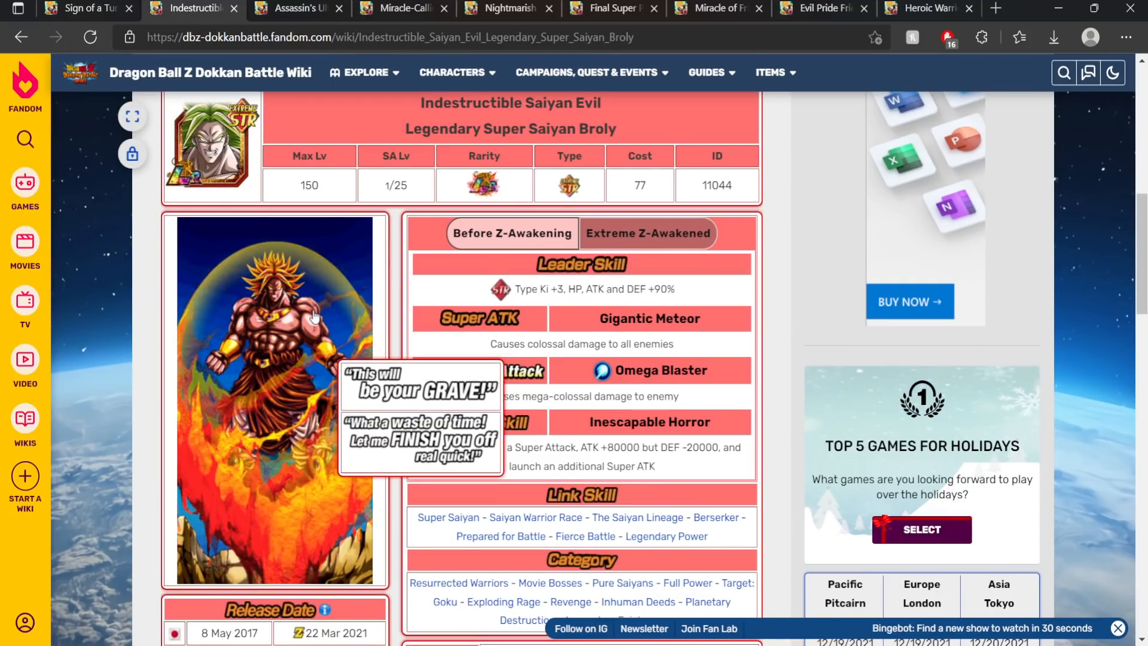
scroll(down, 3)
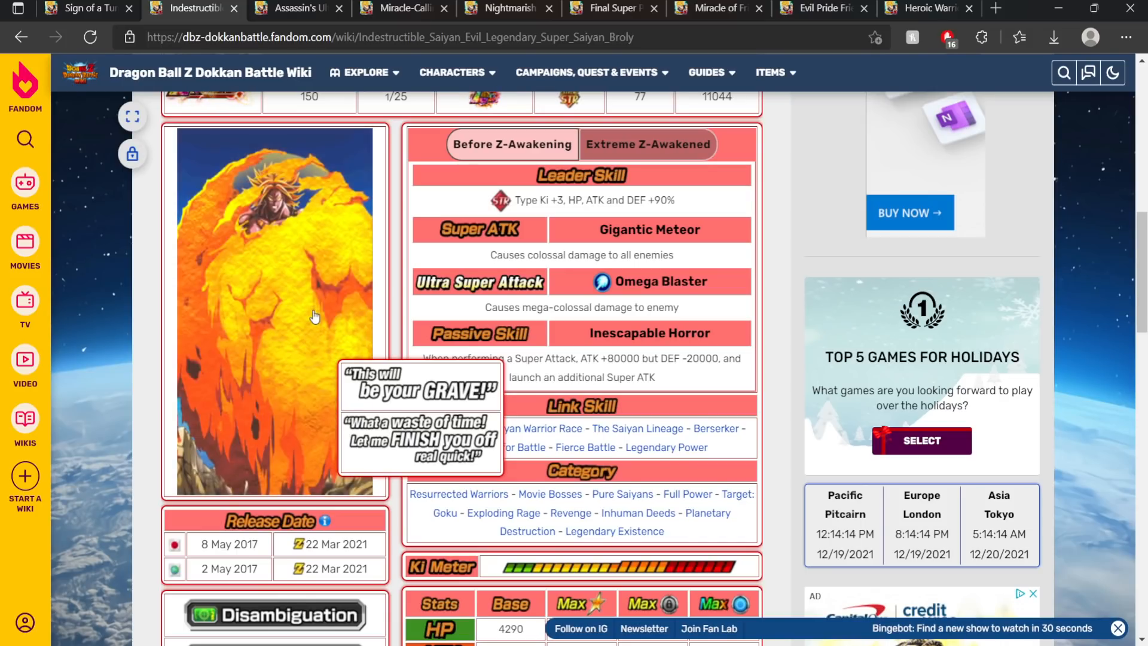
scroll(down, 3)
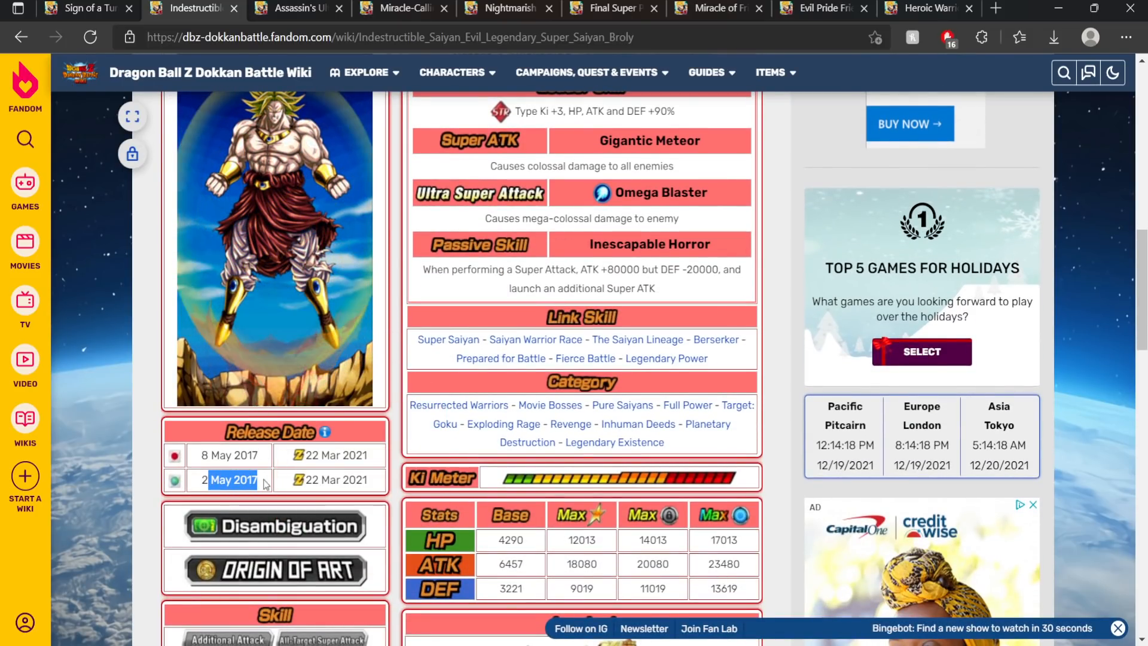
click(293, 9)
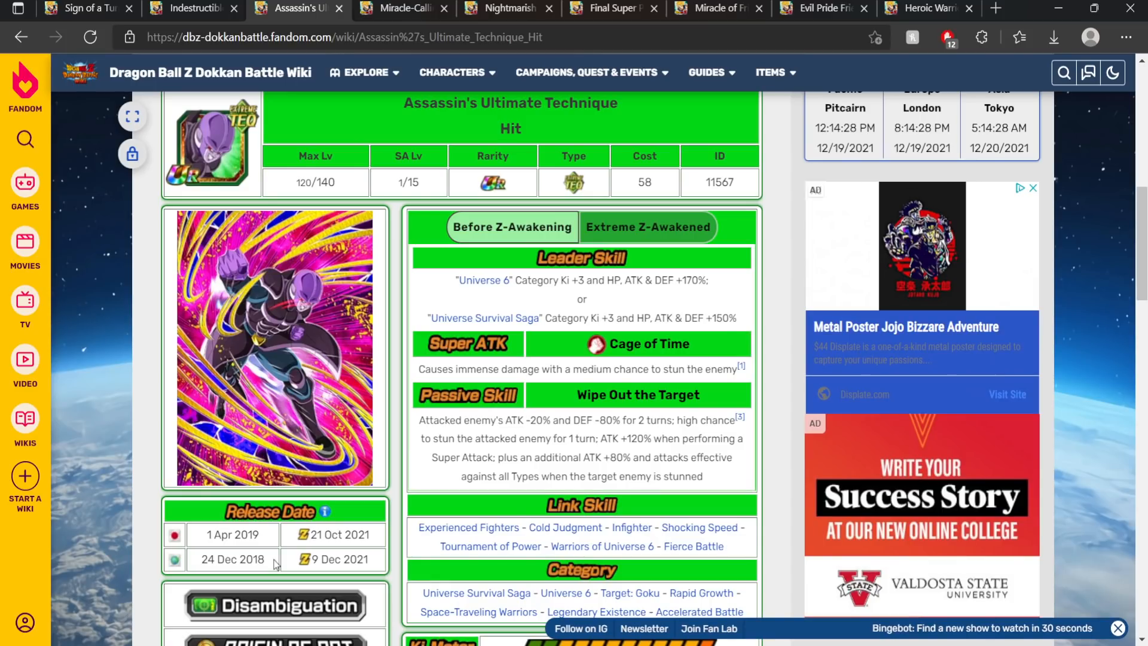
Select the JP release date on the Nightmarish Impact Super Saiyan Broly page.
double_click(230, 558)
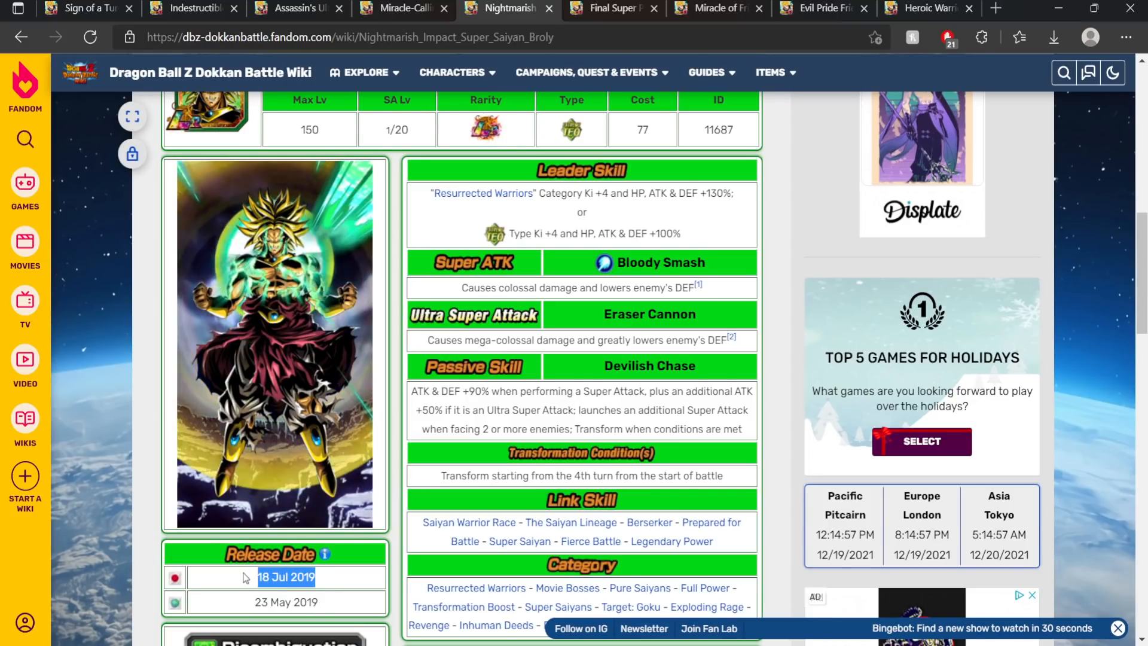
Check Gohan & Goten and Nightmarish Broly pages, ending on Sign of a Turnaround Ultra Instinct Goku.
click(402, 8)
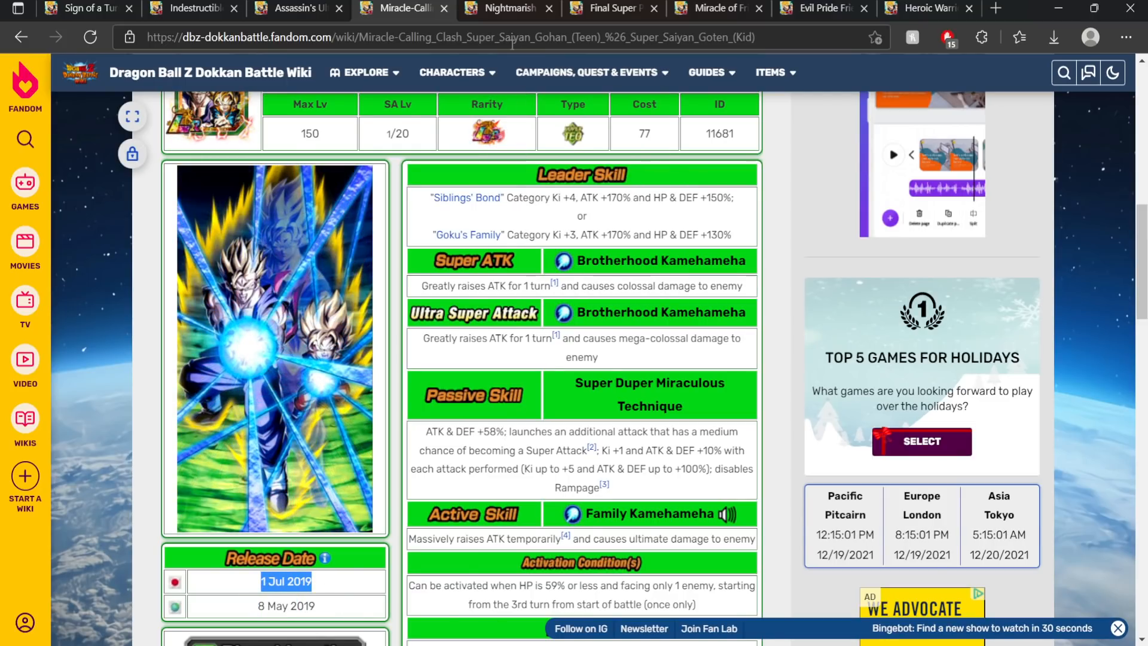
click(504, 8)
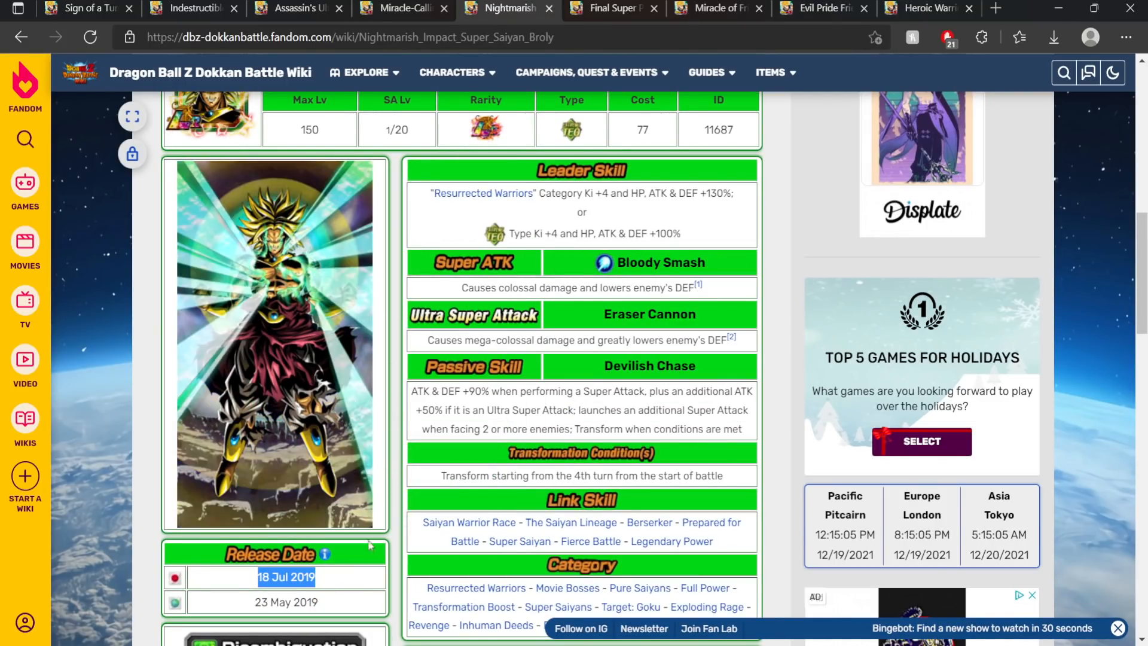
click(611, 8)
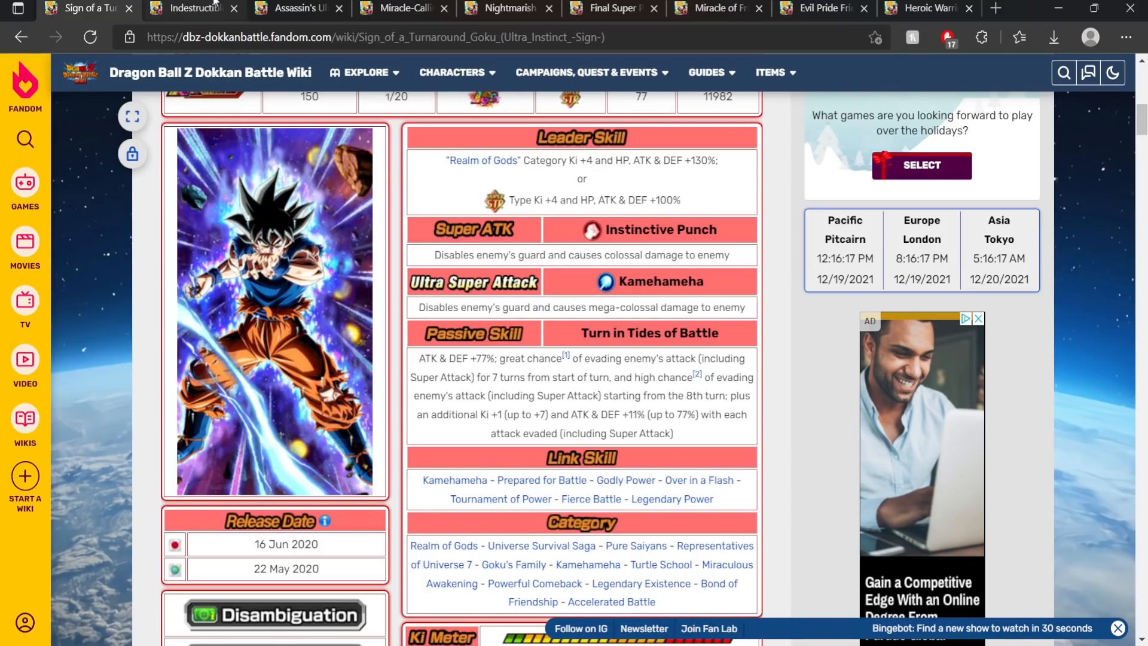
Return to the Indestructible Saiyan Evil Broly page to compare its release dates.
click(194, 8)
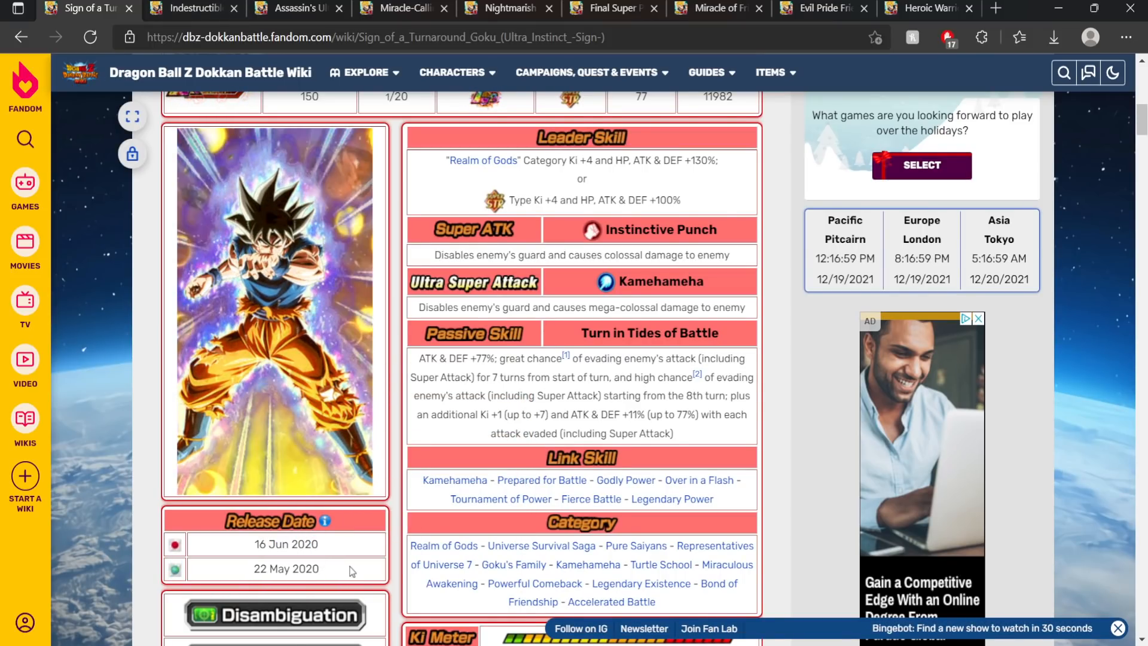
mouse_move(345, 566)
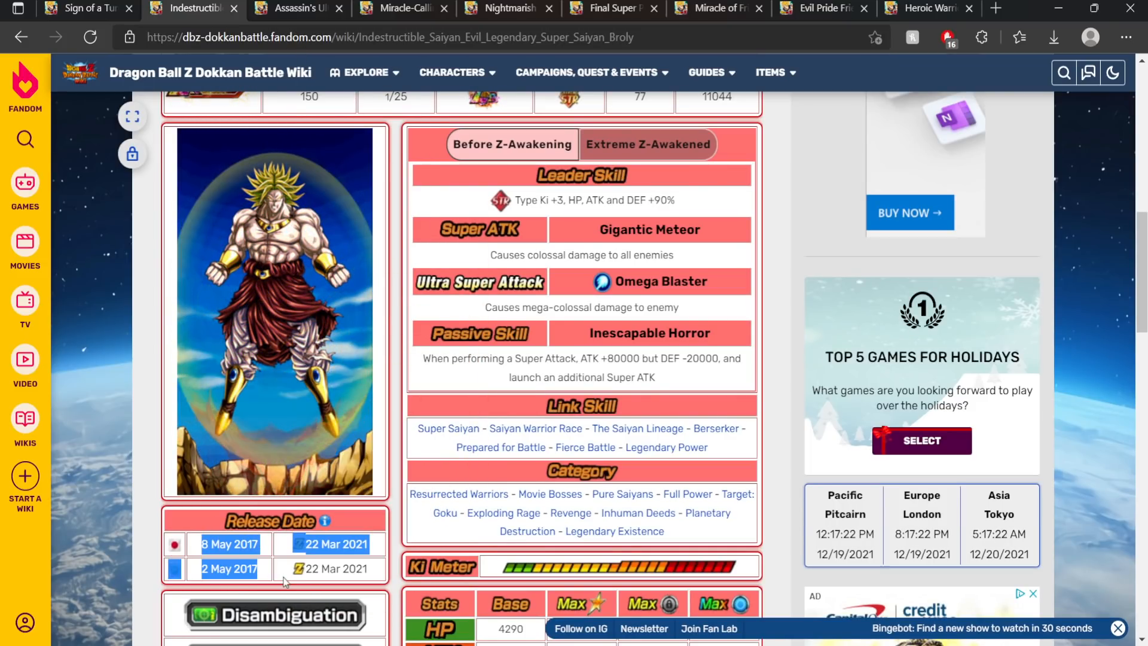
Review Hit's release dates, then move on to the Miracle of Friendship Caulifla & Kale page.
click(293, 8)
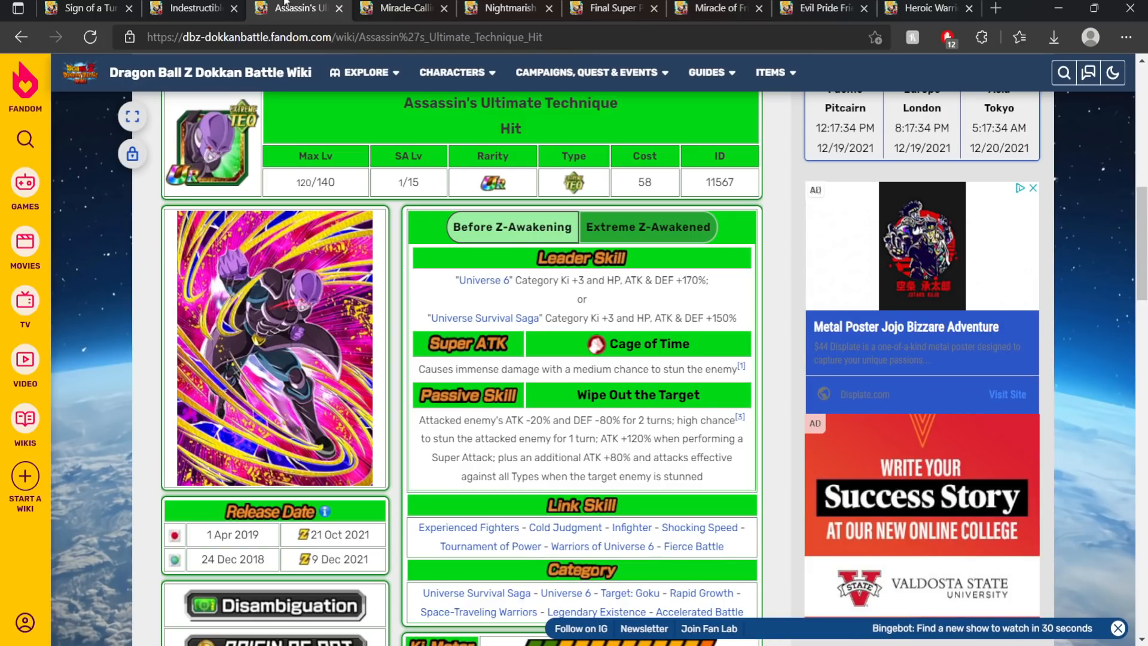
click(363, 73)
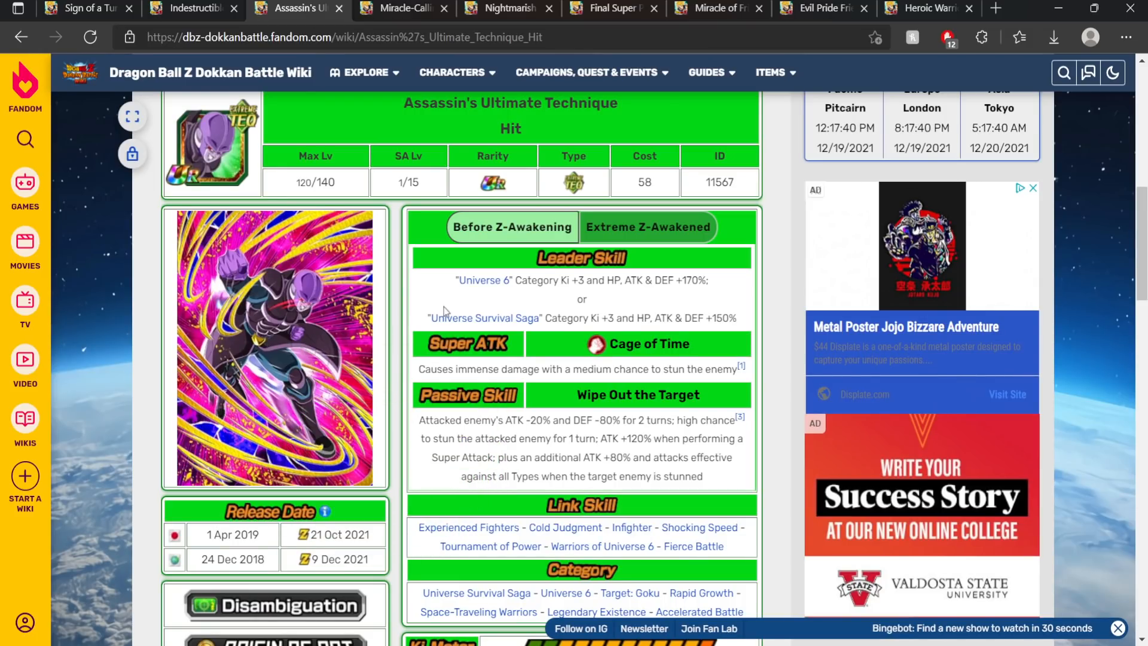
scroll(down, 3)
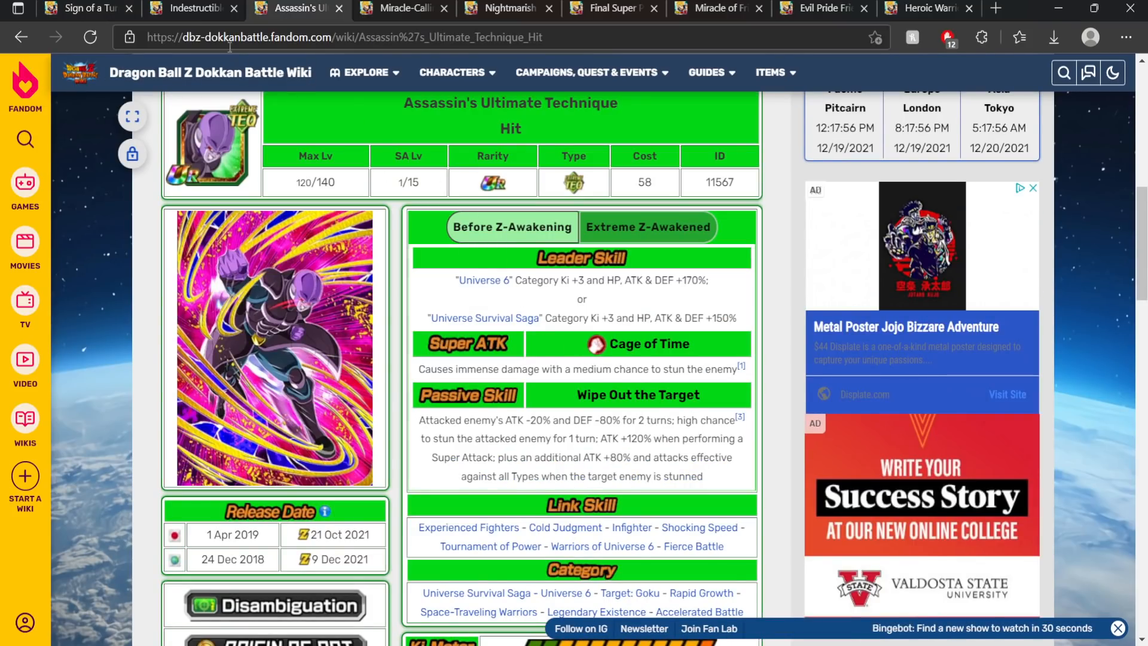
click(80, 8)
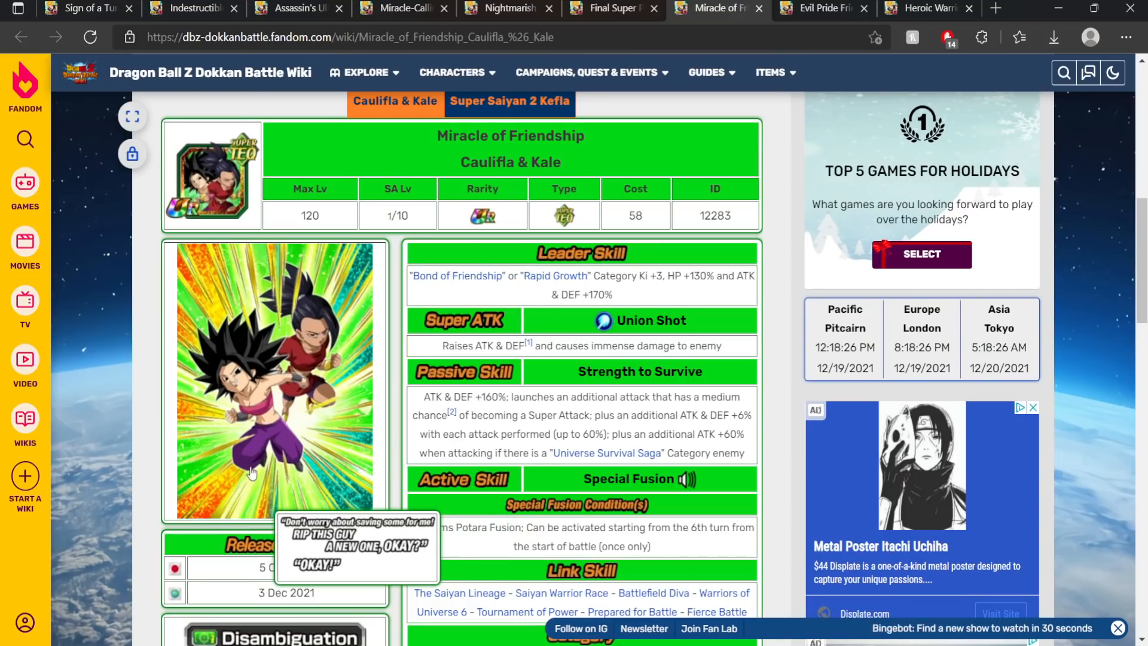
mouse_move(347, 607)
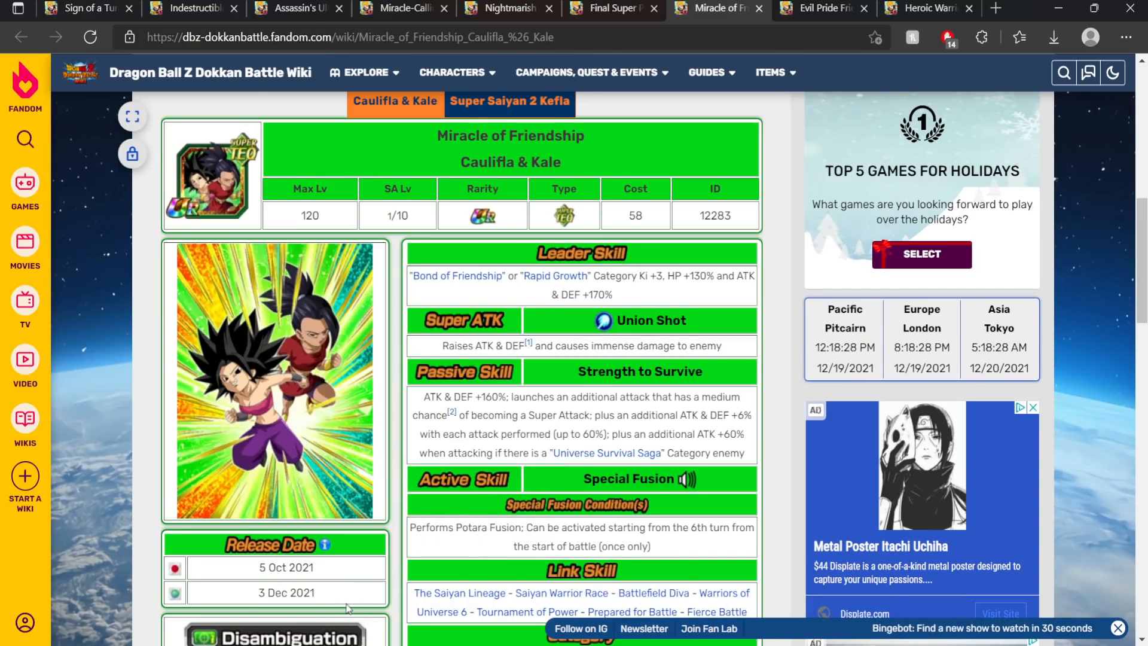
mouse_move(340, 593)
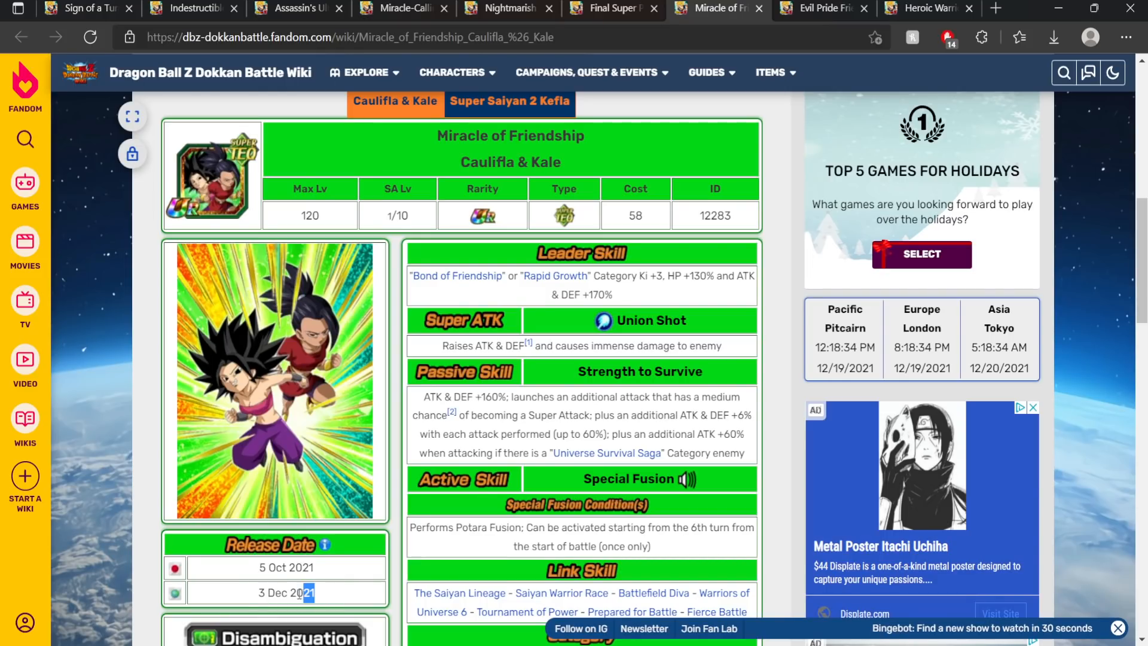
Select the 3 Dec 2021 Global release date on the Caulifla & Kale page.
triple_click(285, 591)
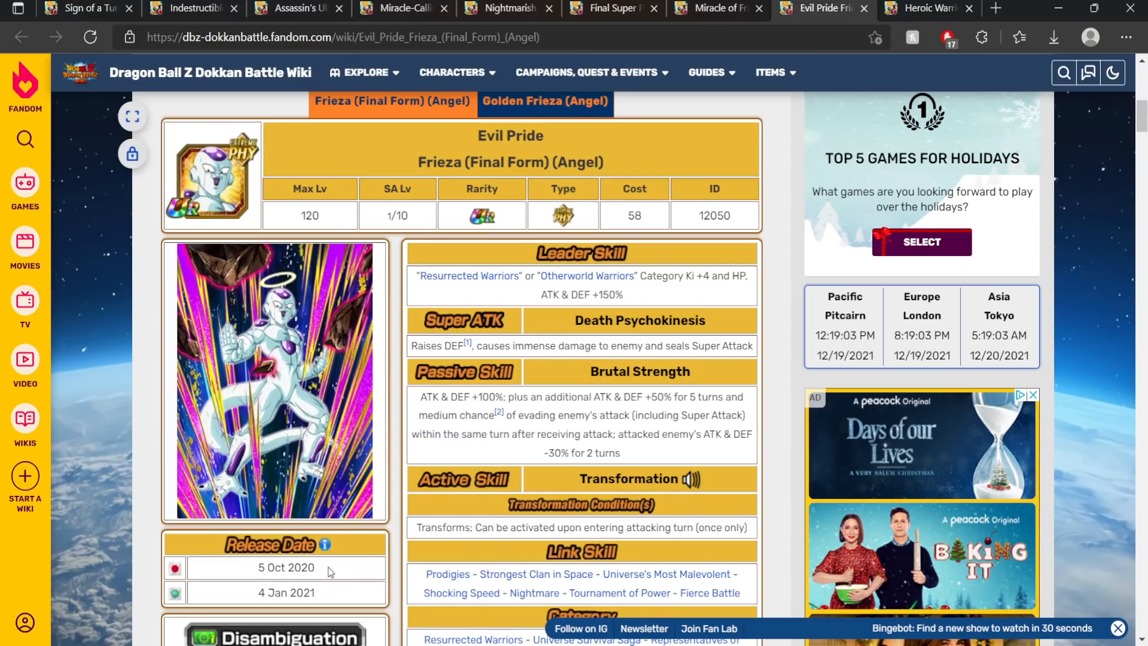
mouse_move(694, 185)
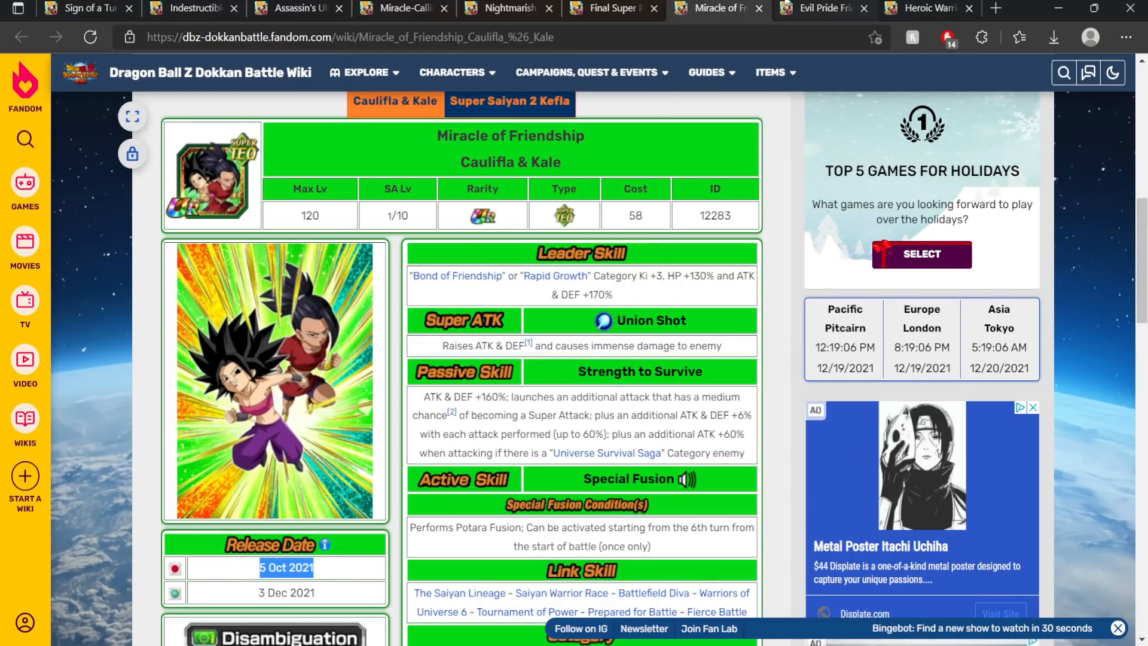
Check the Frieza (Angel) and Heroic Warrior Future Gohan pages, then return to Caulifla & Kale.
click(814, 8)
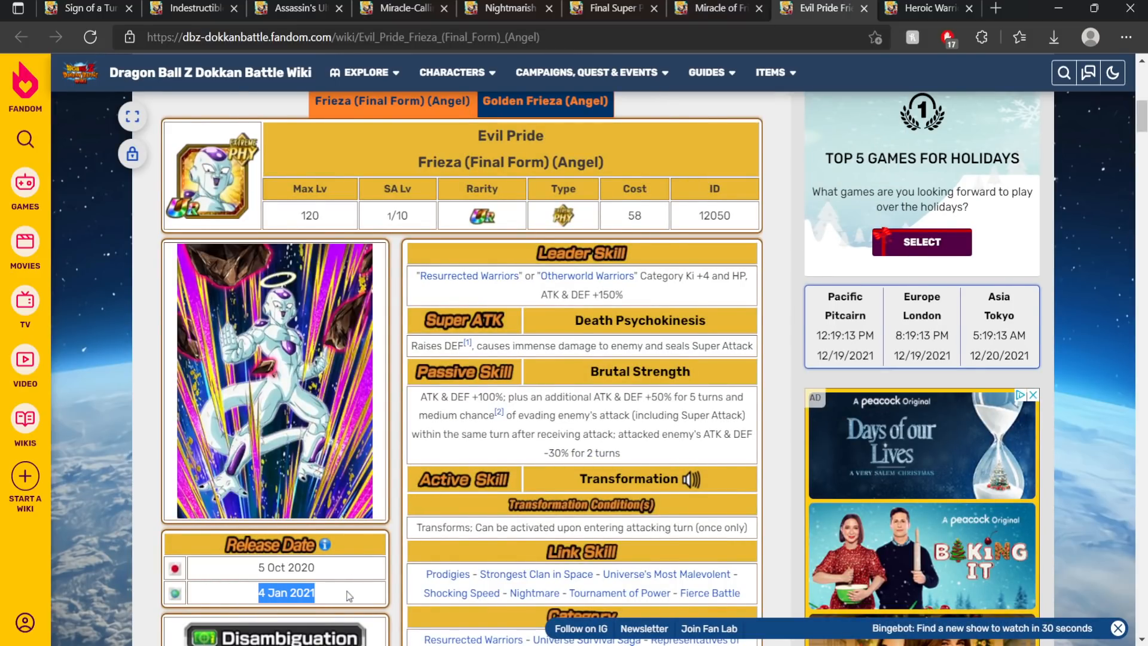
click(718, 8)
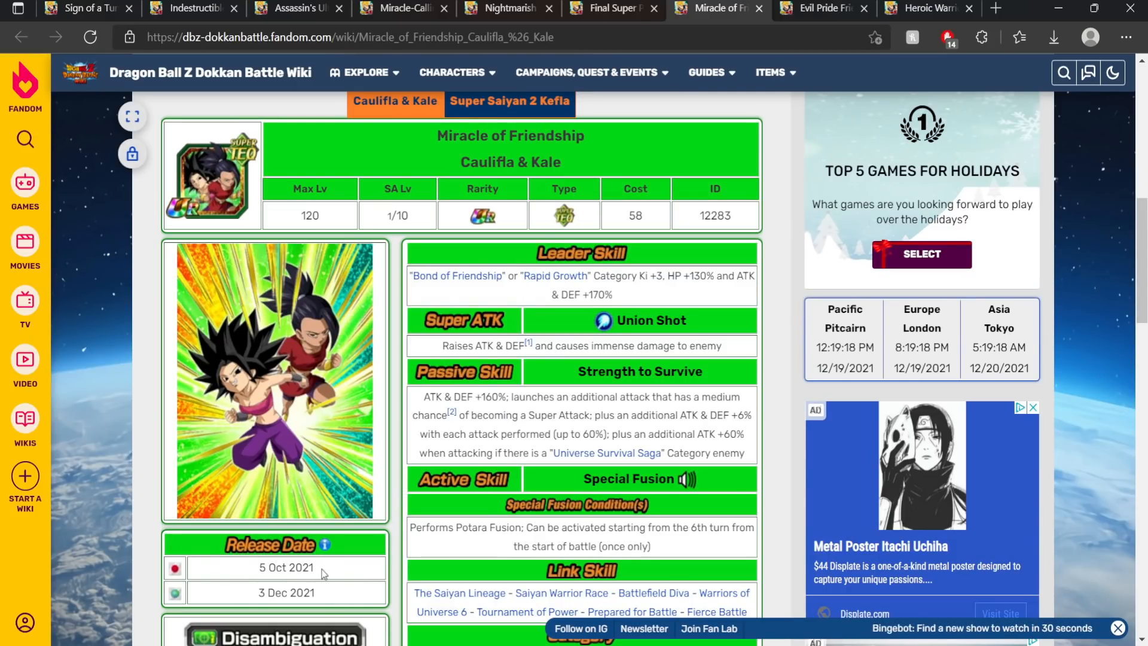
click(922, 8)
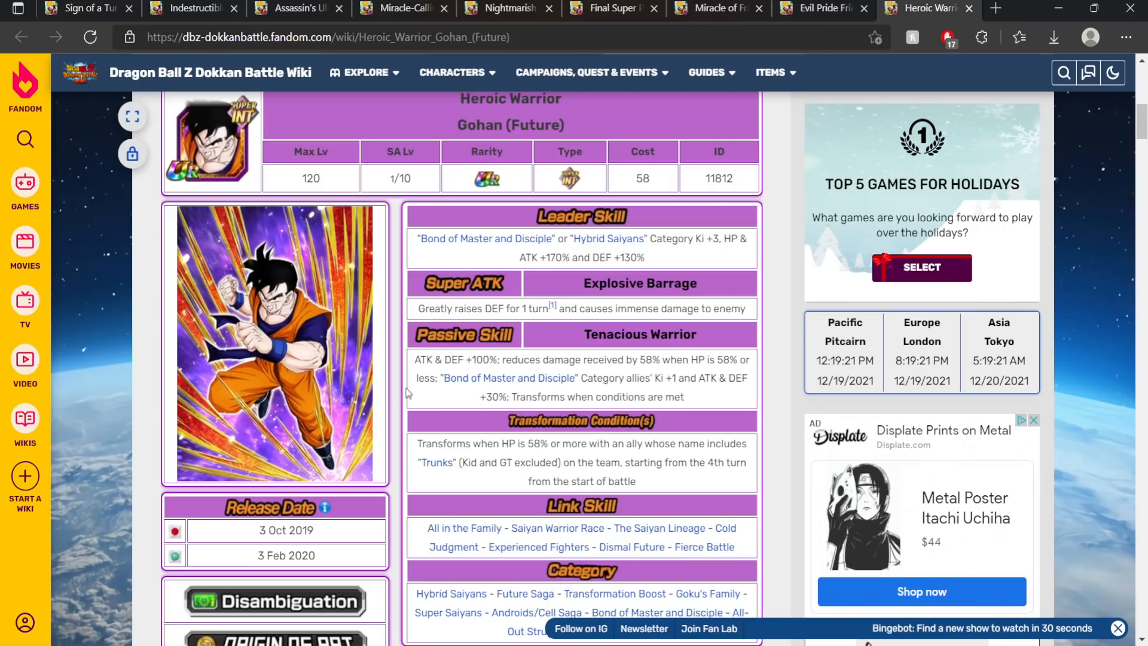
mouse_move(325, 533)
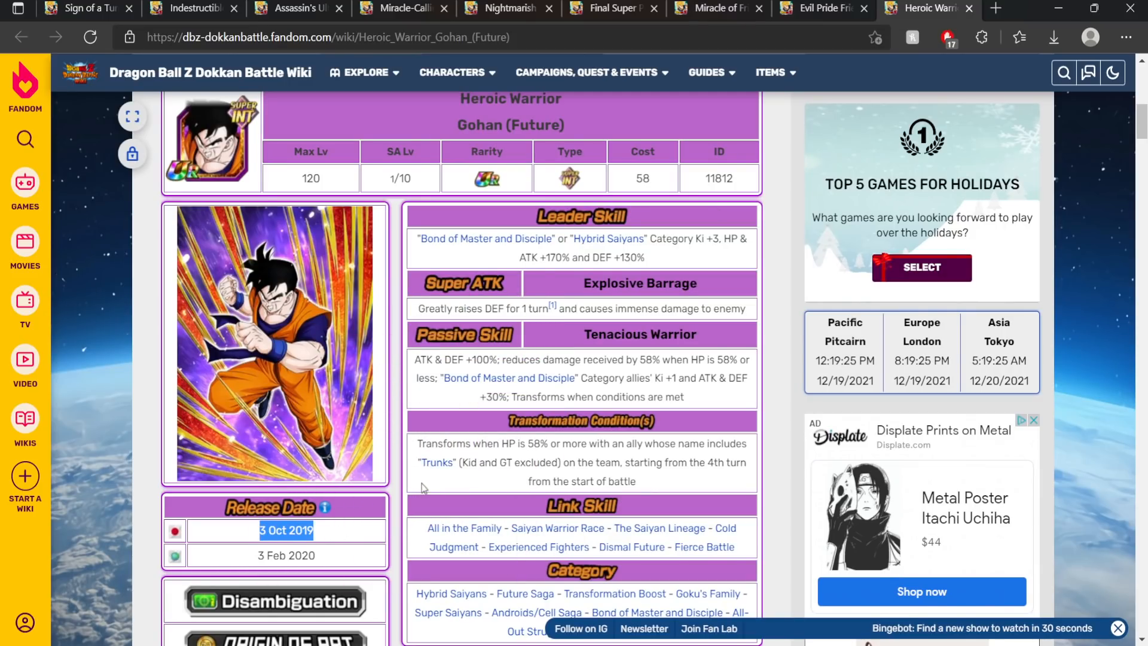
mouse_move(369, 528)
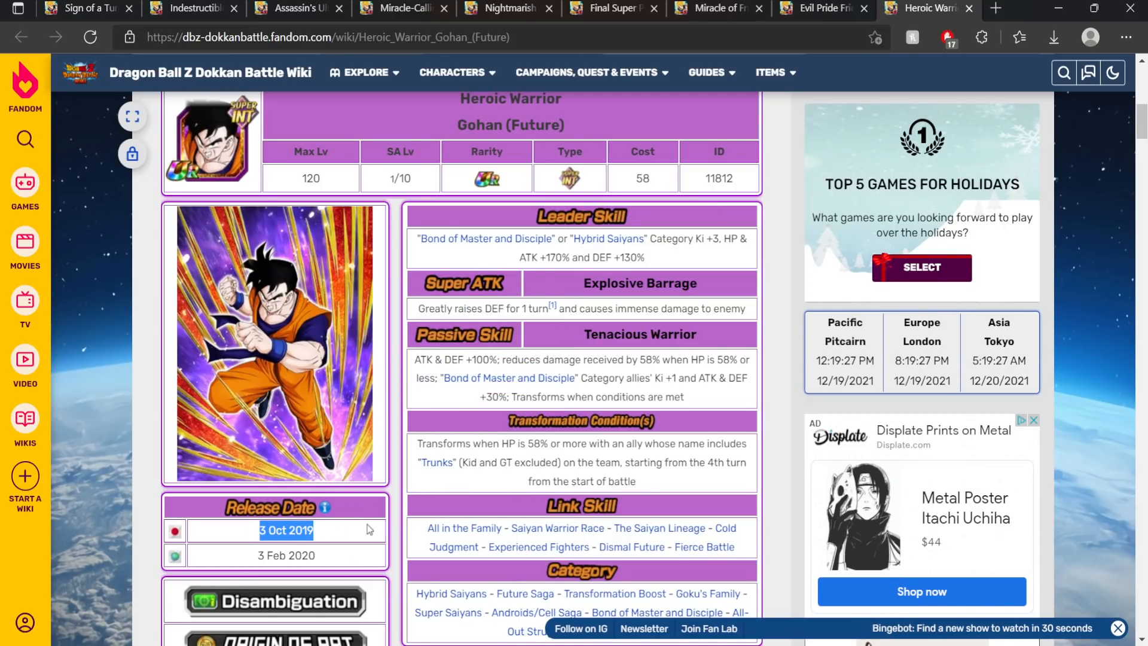
click(286, 555)
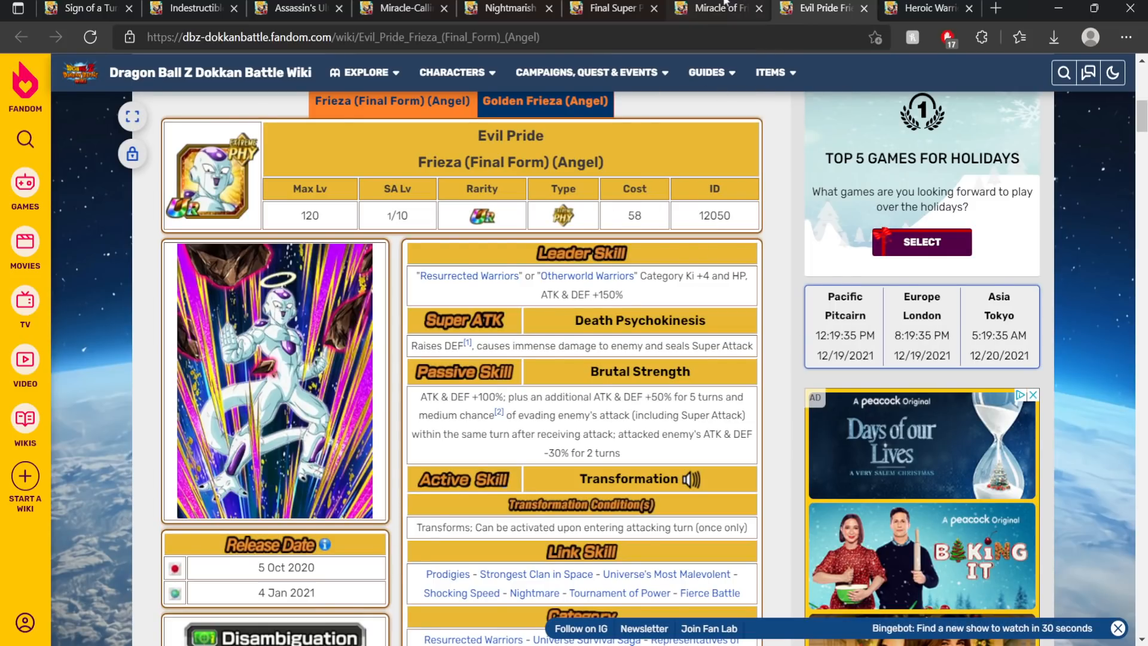
click(717, 8)
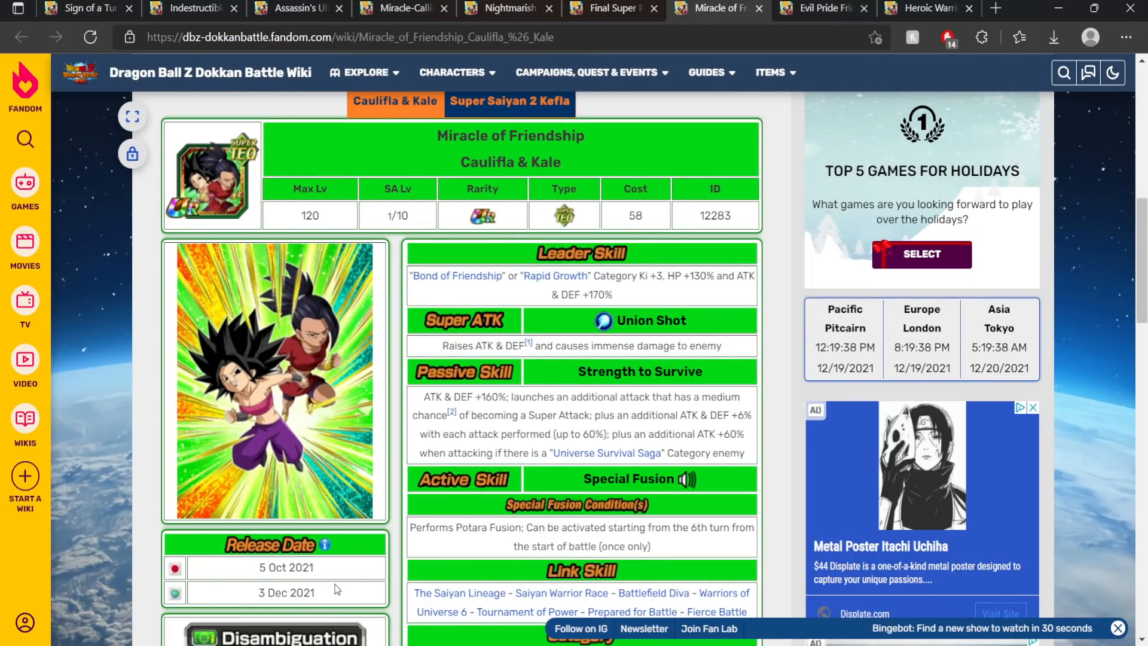
mouse_move(324, 593)
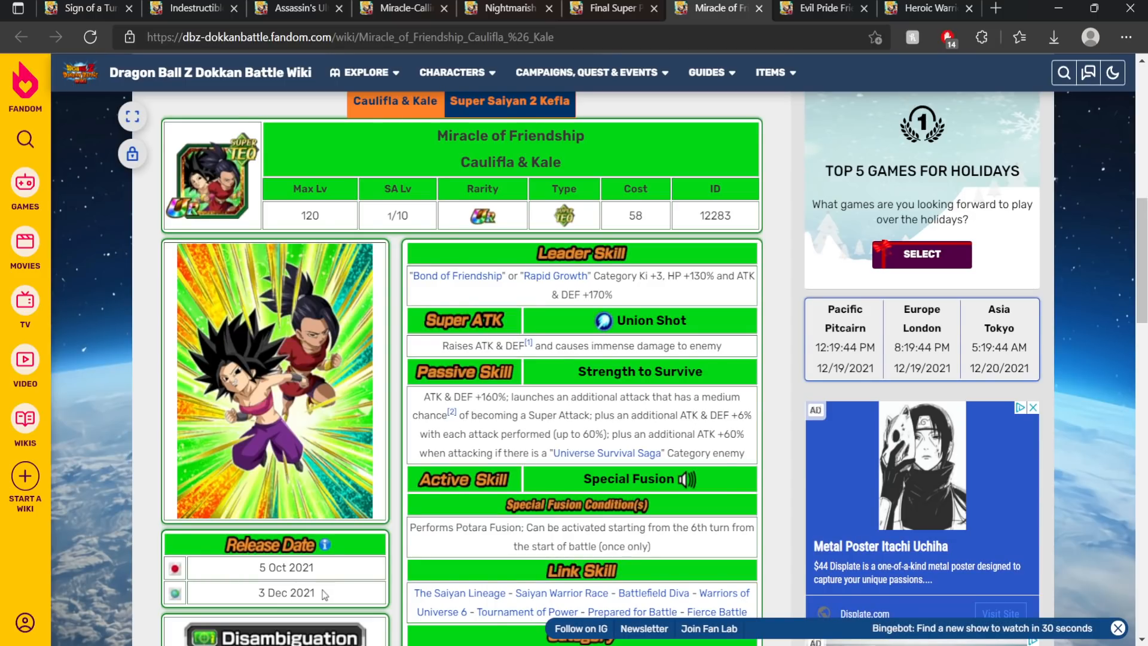
Scroll down the Caulifla & Kale page toward its category links.
scroll(down, 3)
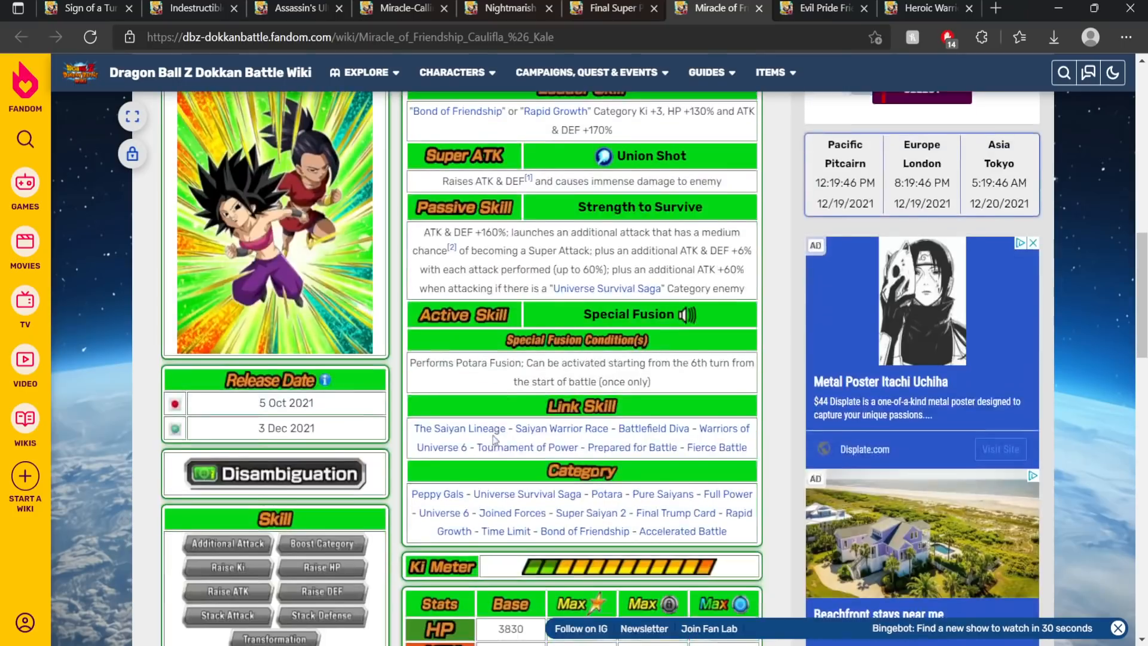
scroll(down, 3)
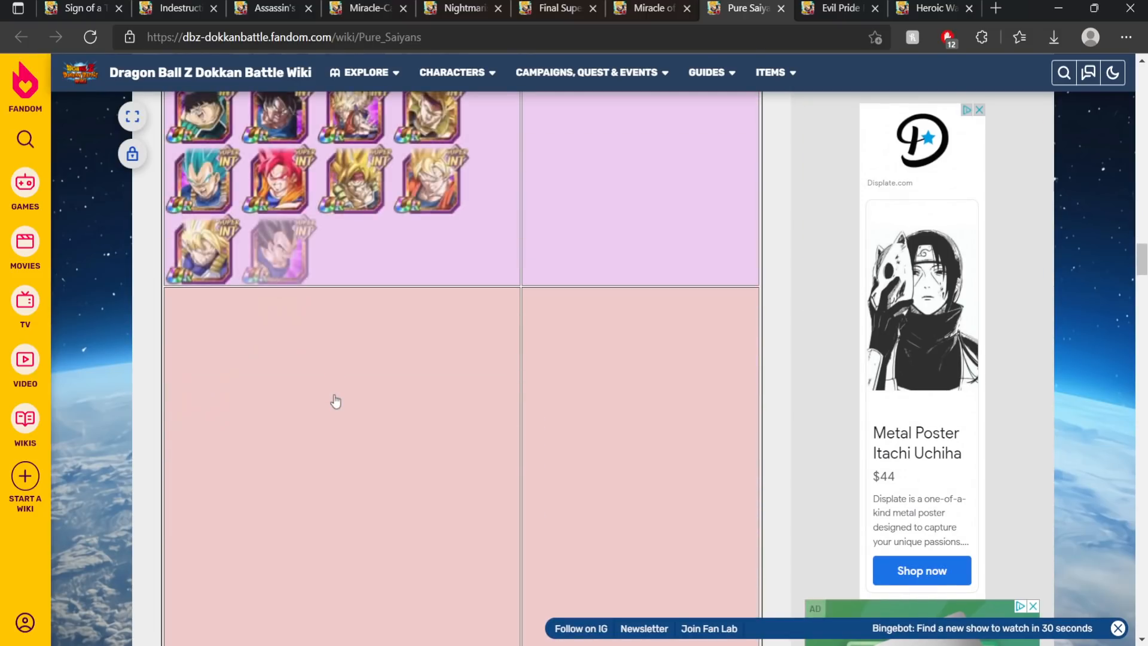
scroll(down, 3)
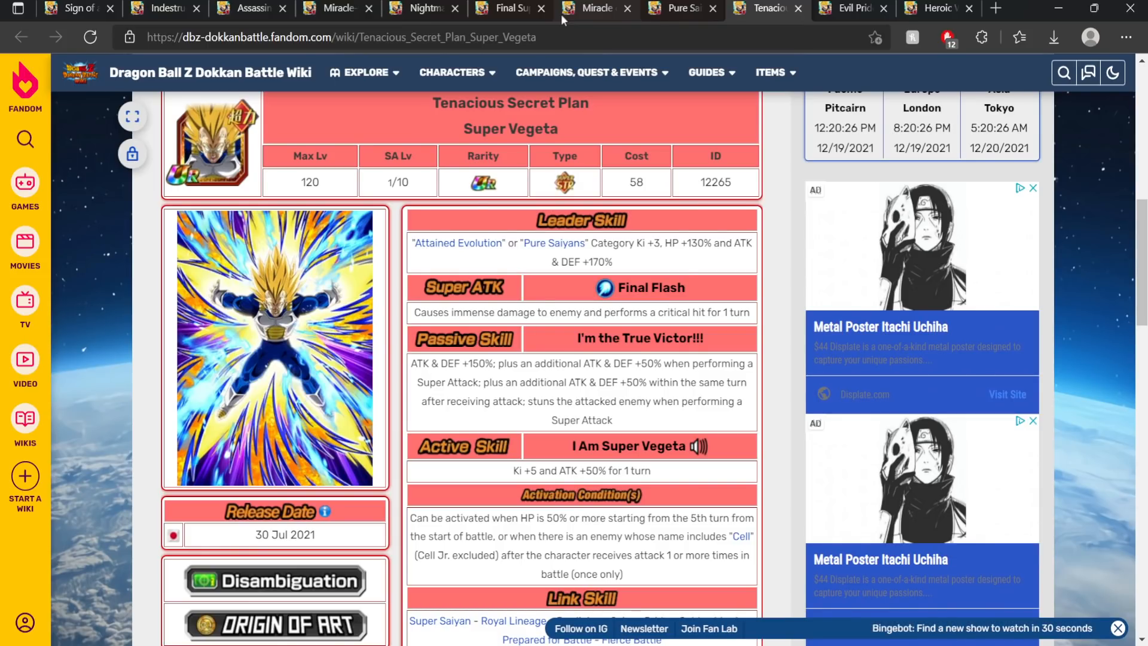
click(590, 72)
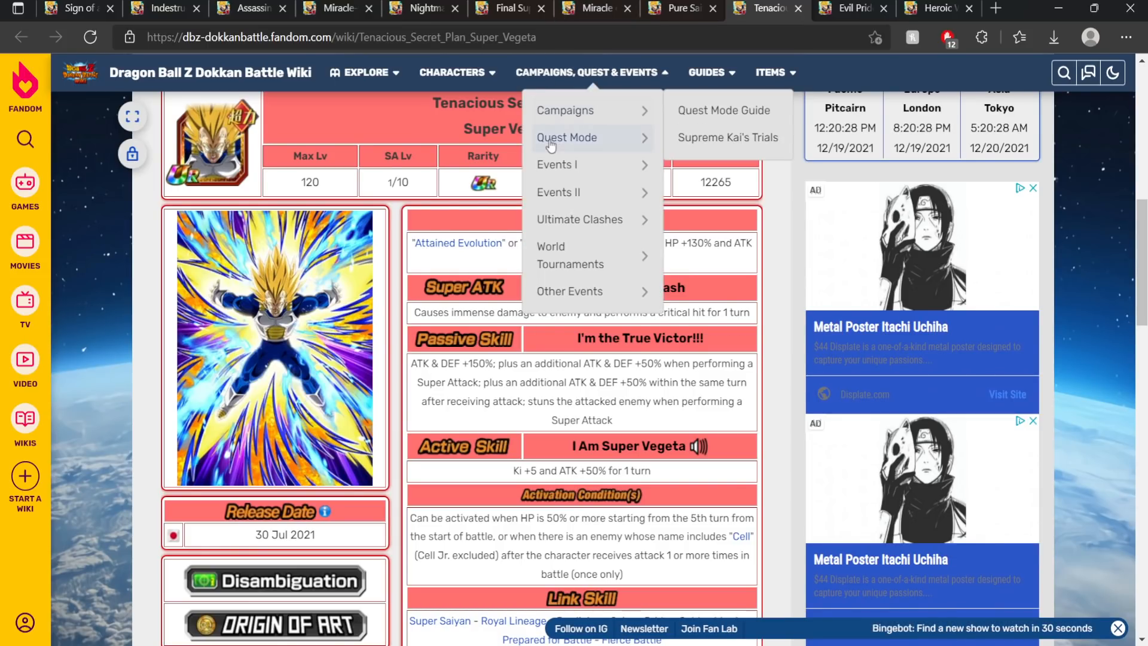
click(393, 340)
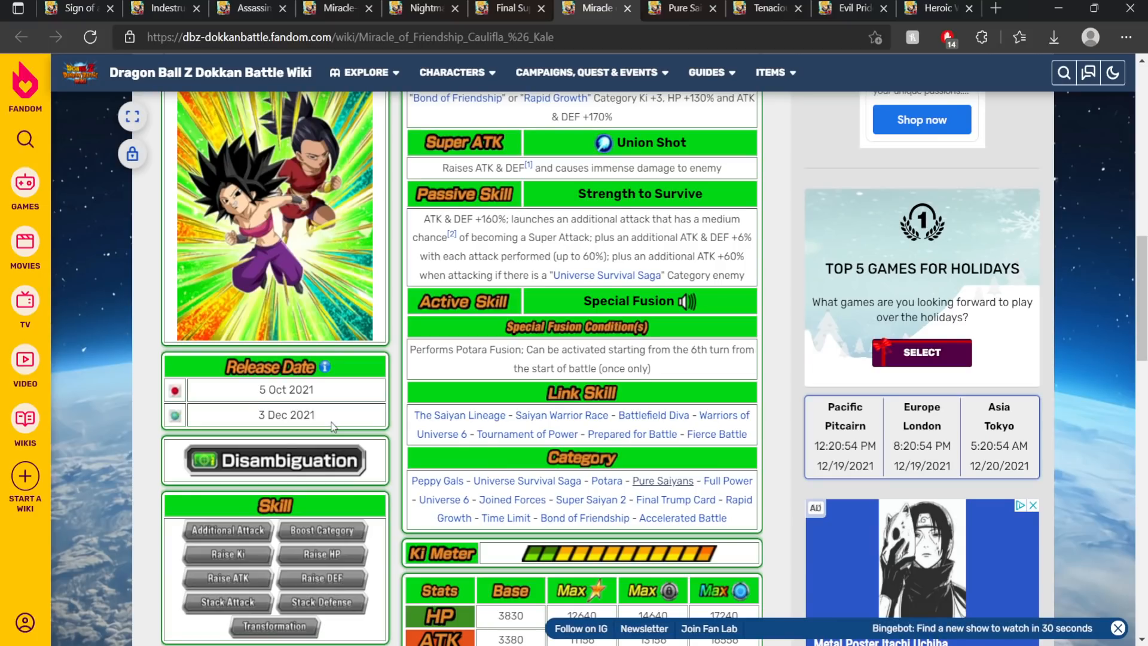
mouse_move(311, 351)
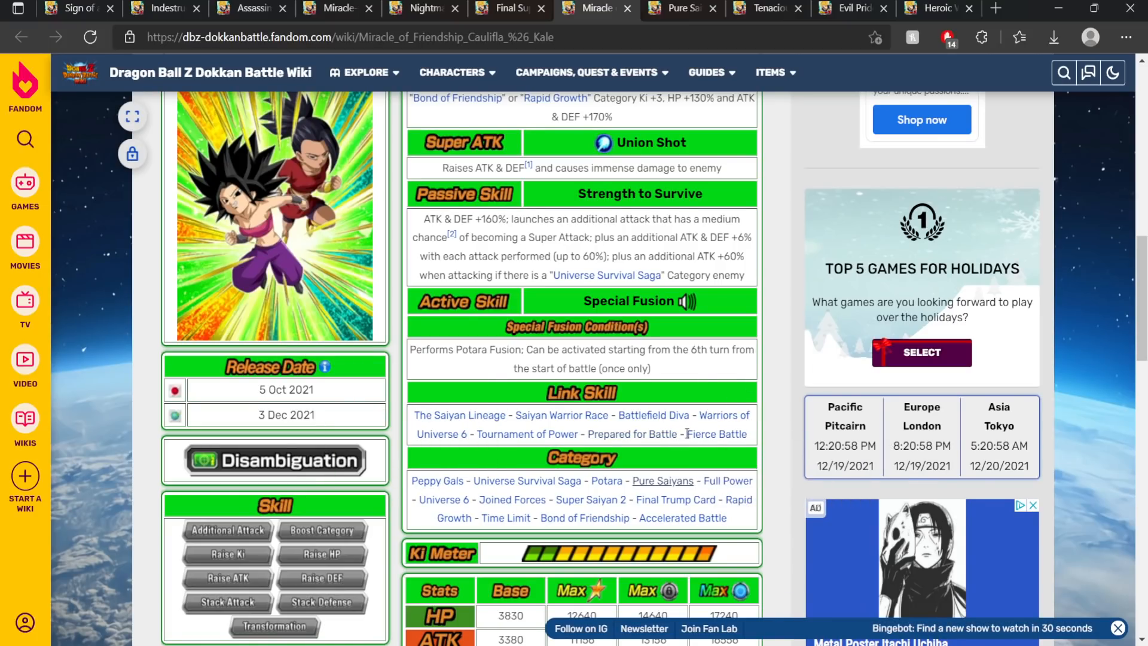
mouse_move(716, 433)
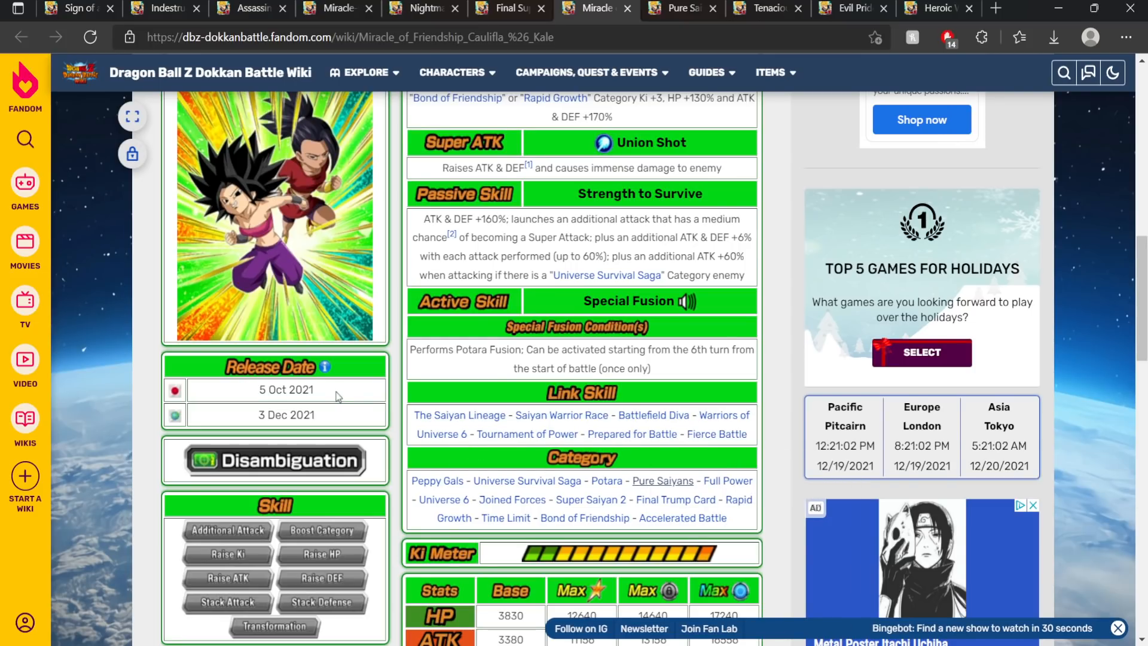
mouse_move(346, 411)
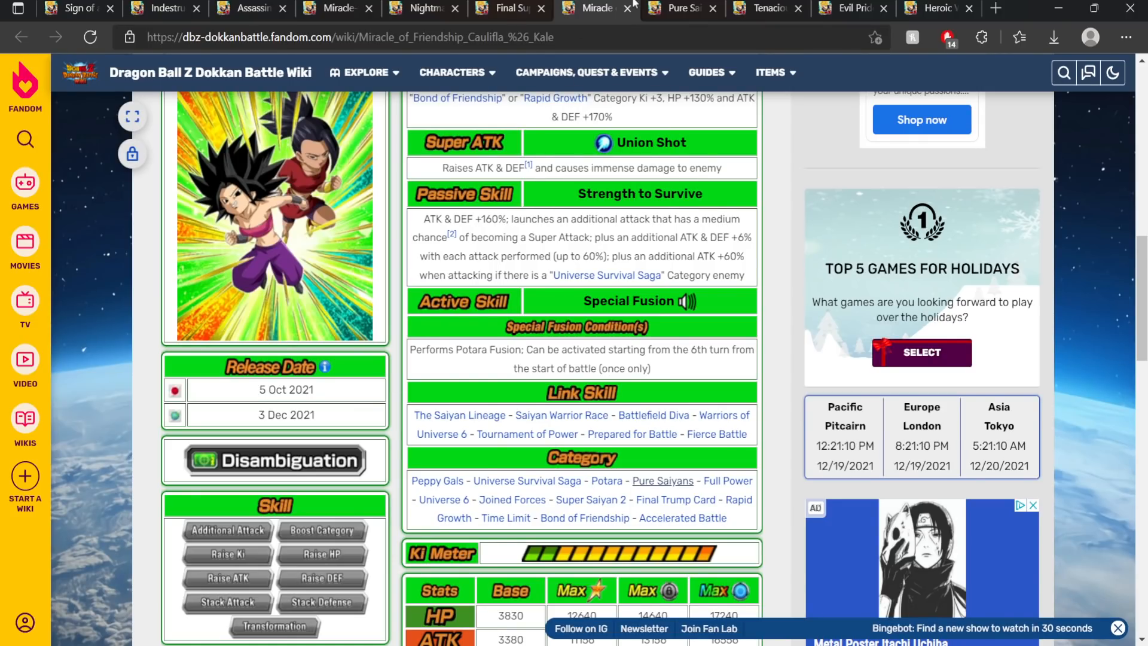
click(590, 72)
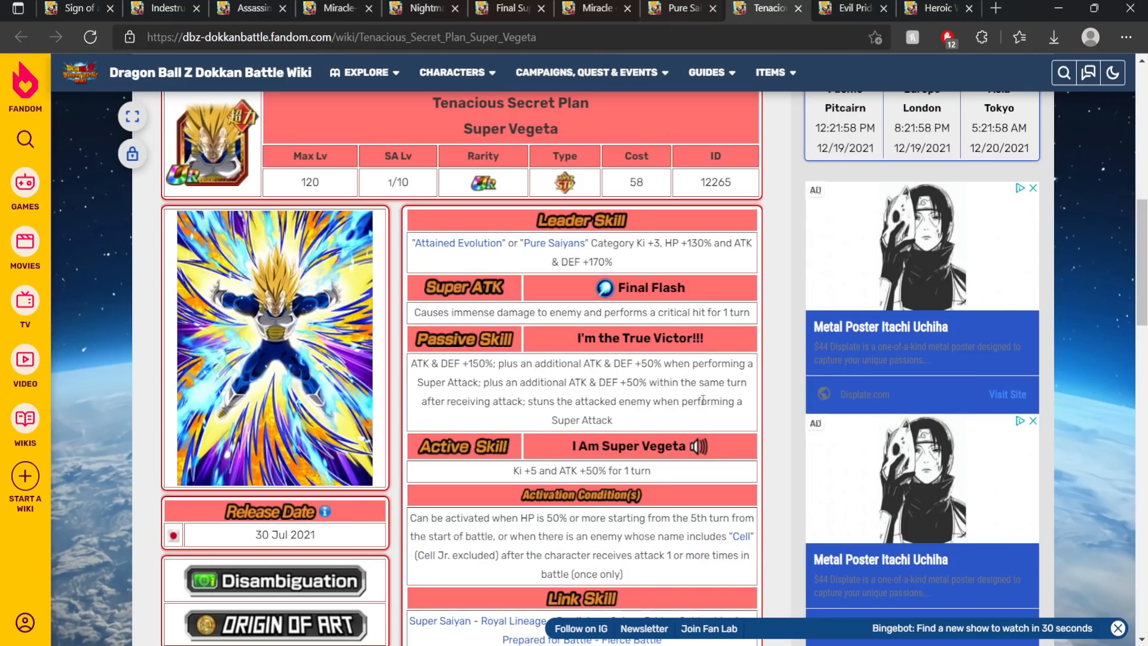
Scroll the Super Vegeta page around its release date and Fierce Battle link.
scroll(down, 3)
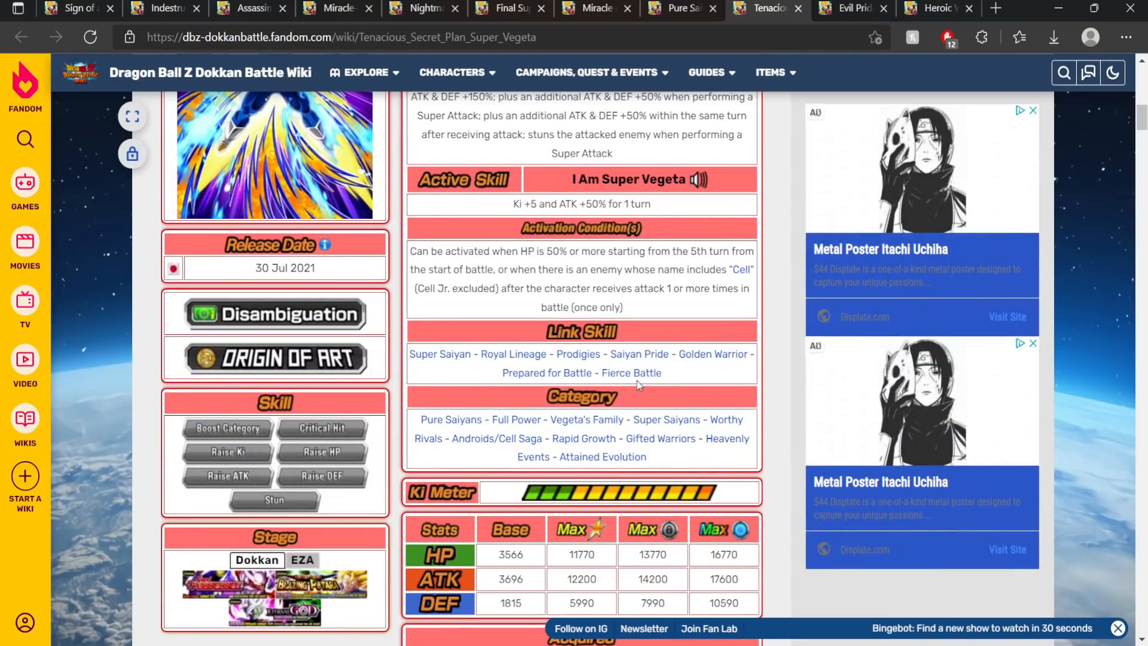
mouse_move(631, 373)
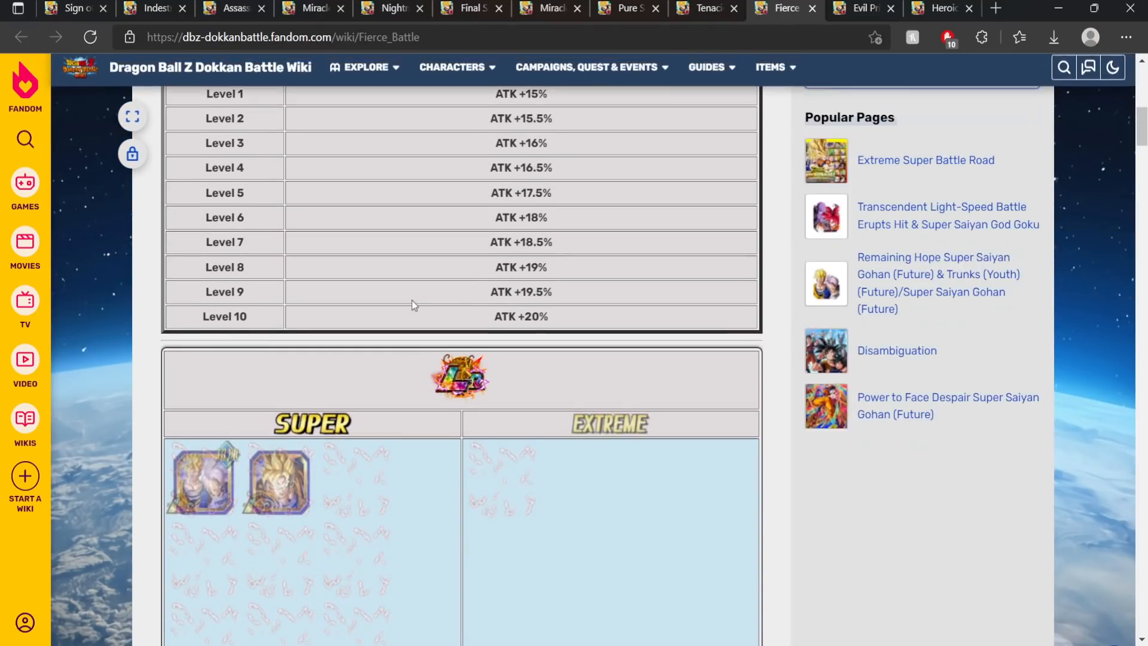
scroll(down, 3)
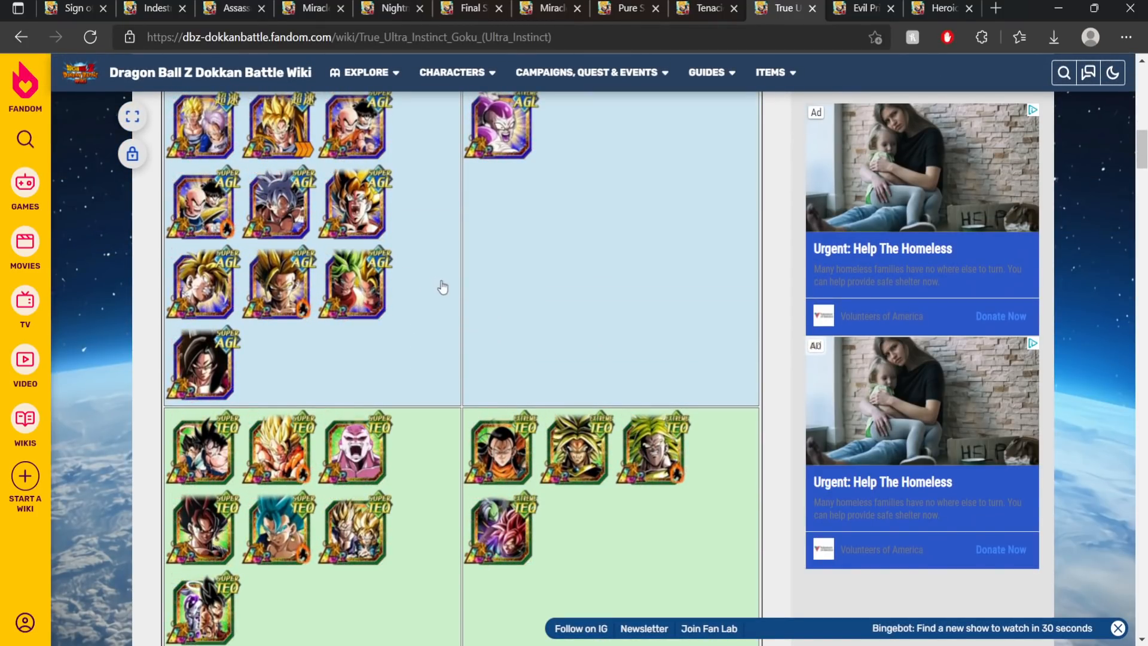
scroll(up, 3)
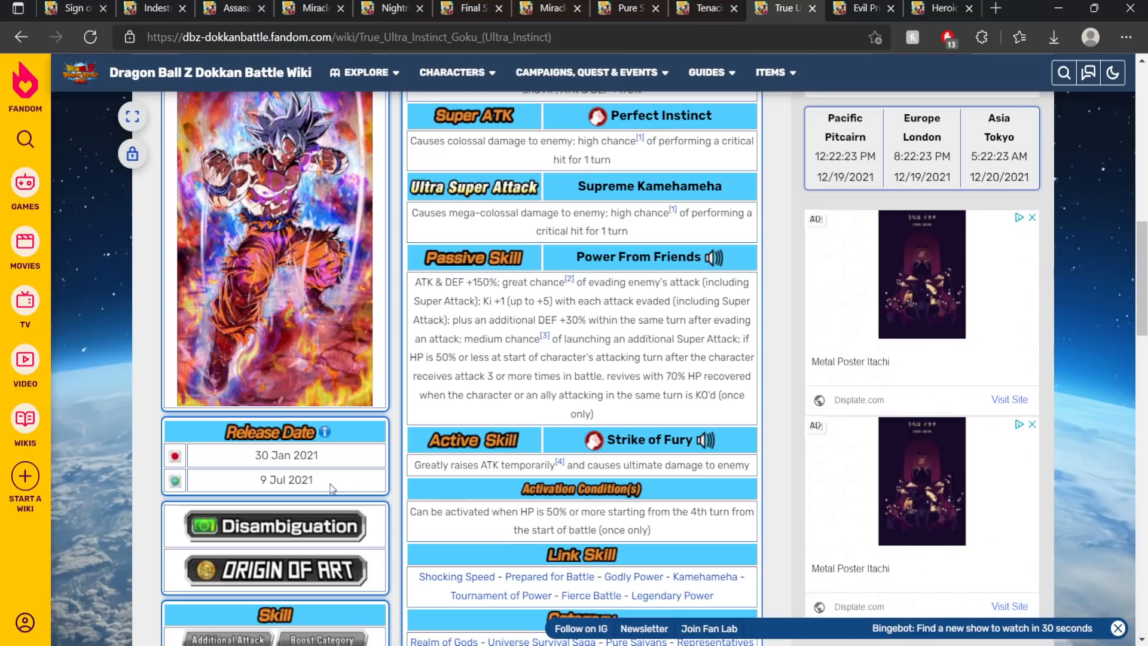
Read the True Ultra Instinct Goku release dates, then return to the Caulifla & Kale page.
scroll(down, 3)
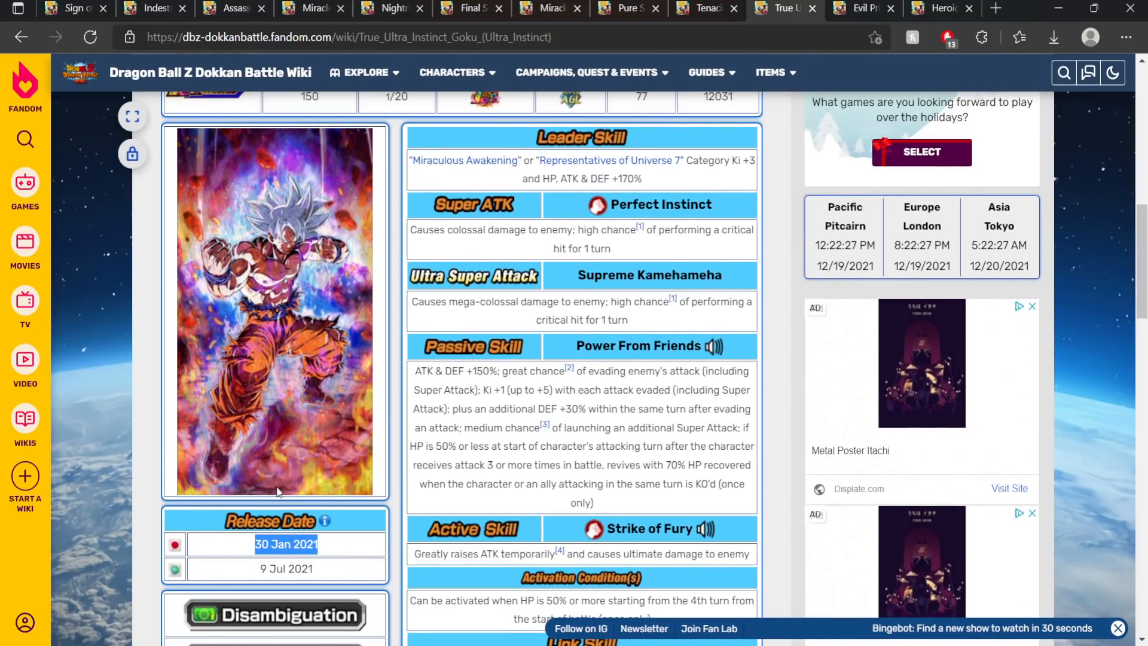
scroll(down, 3)
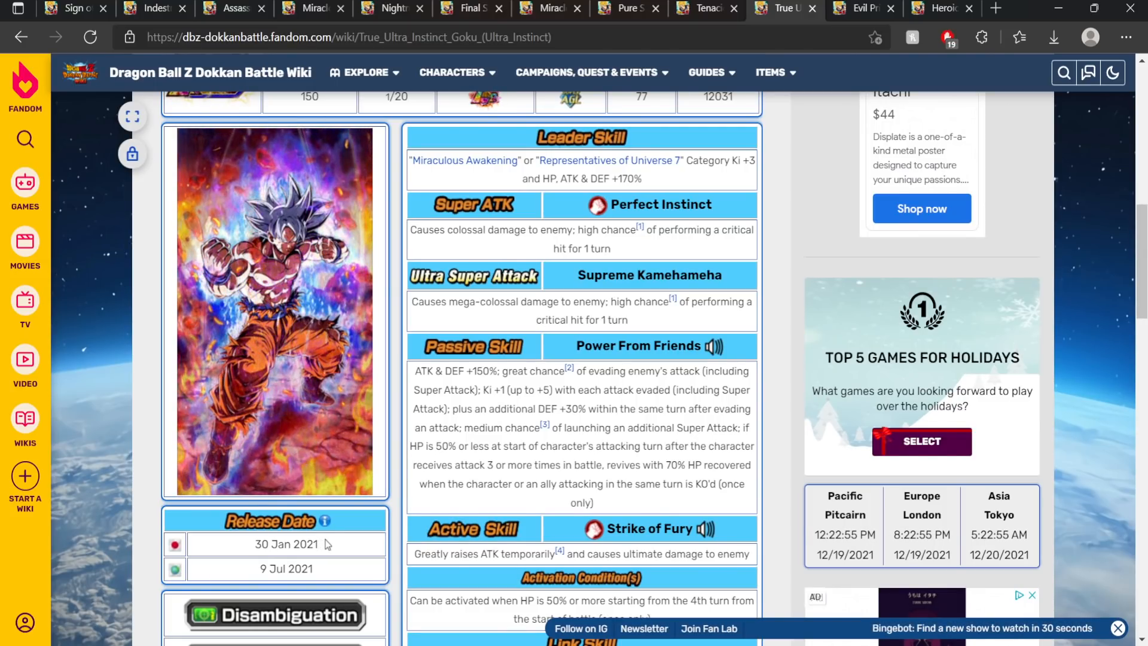
click(589, 72)
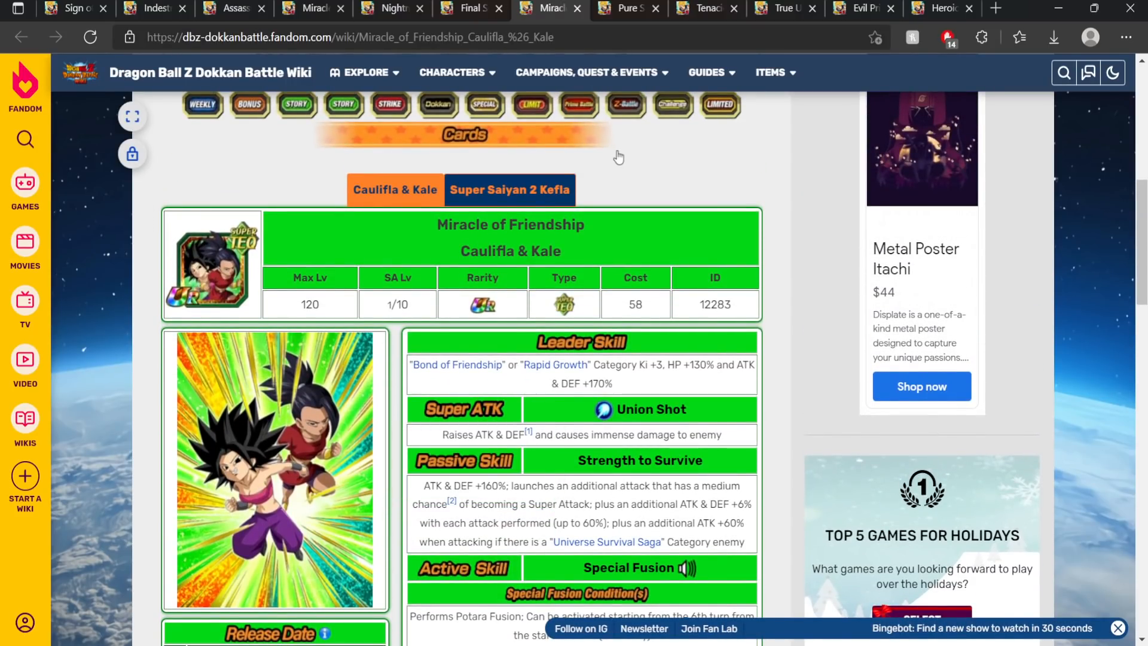
mouse_move(651, 181)
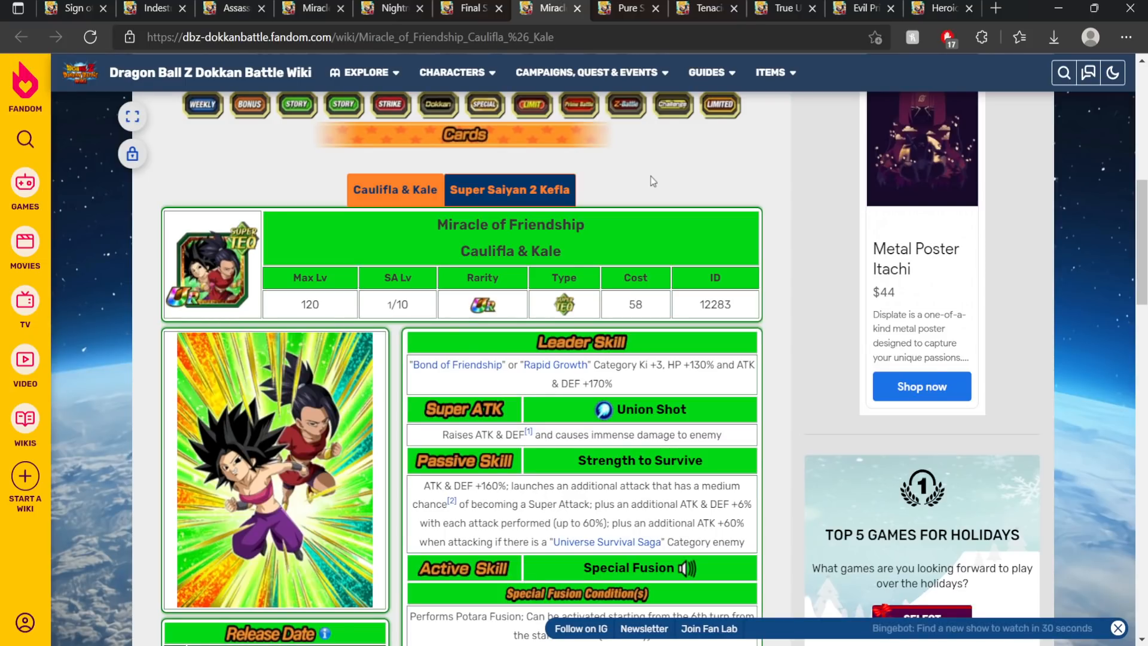
mouse_move(635, 193)
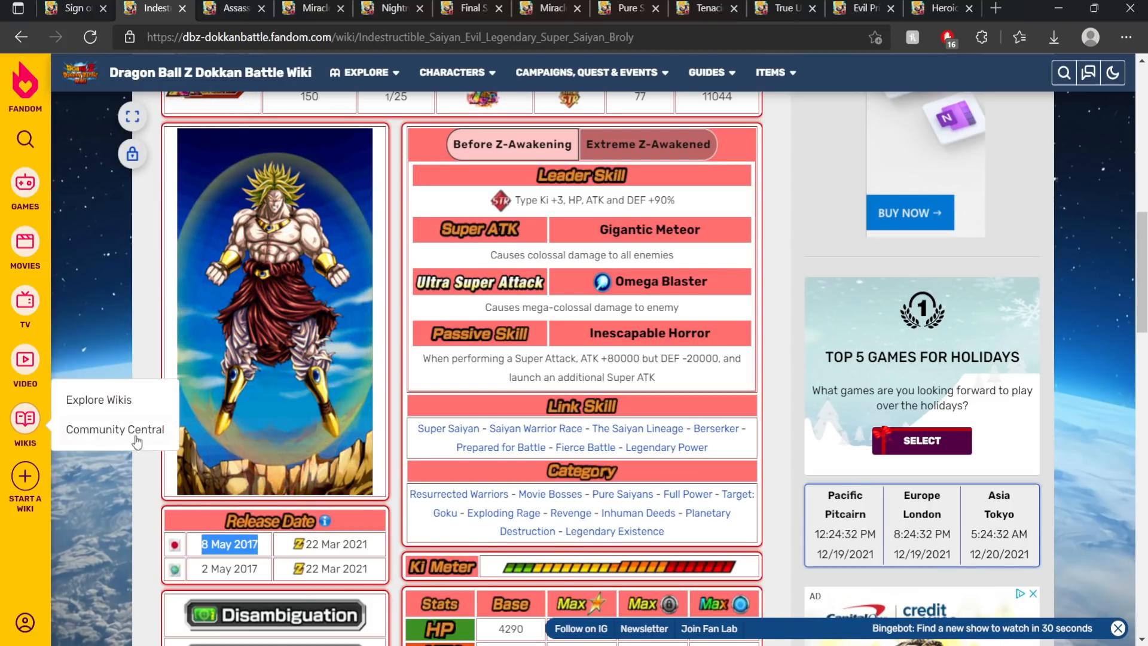
View the Legendary Super Saiyan Broly page's release dates: 8 May 2017 JP, 2 May 2017 Global.
scroll(down, 3)
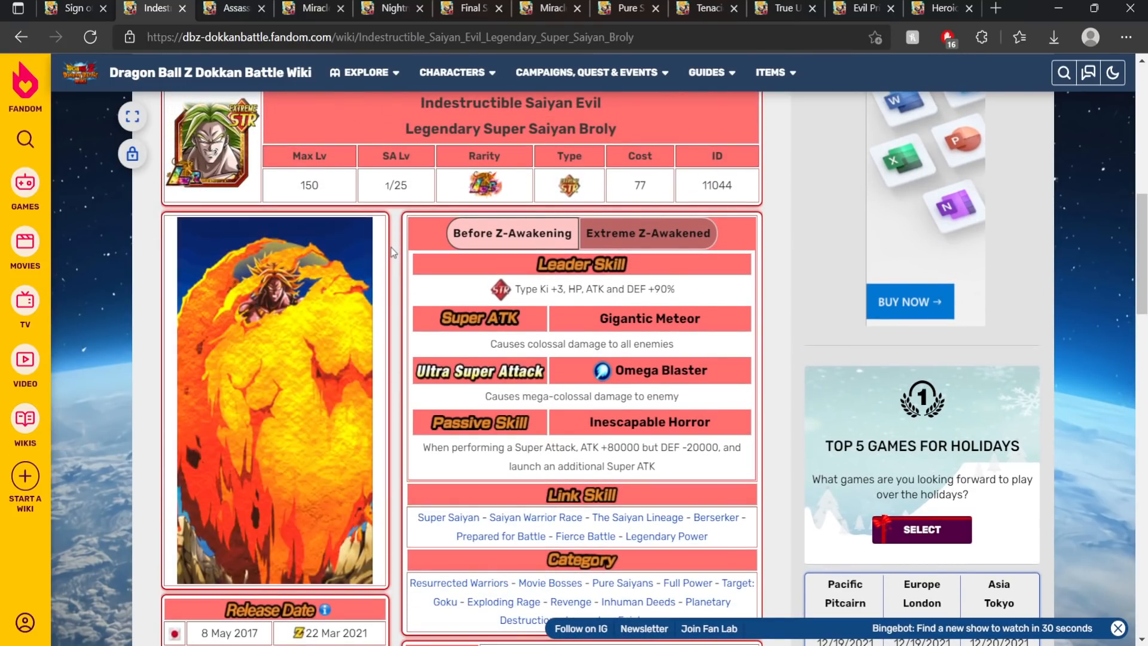
click(647, 233)
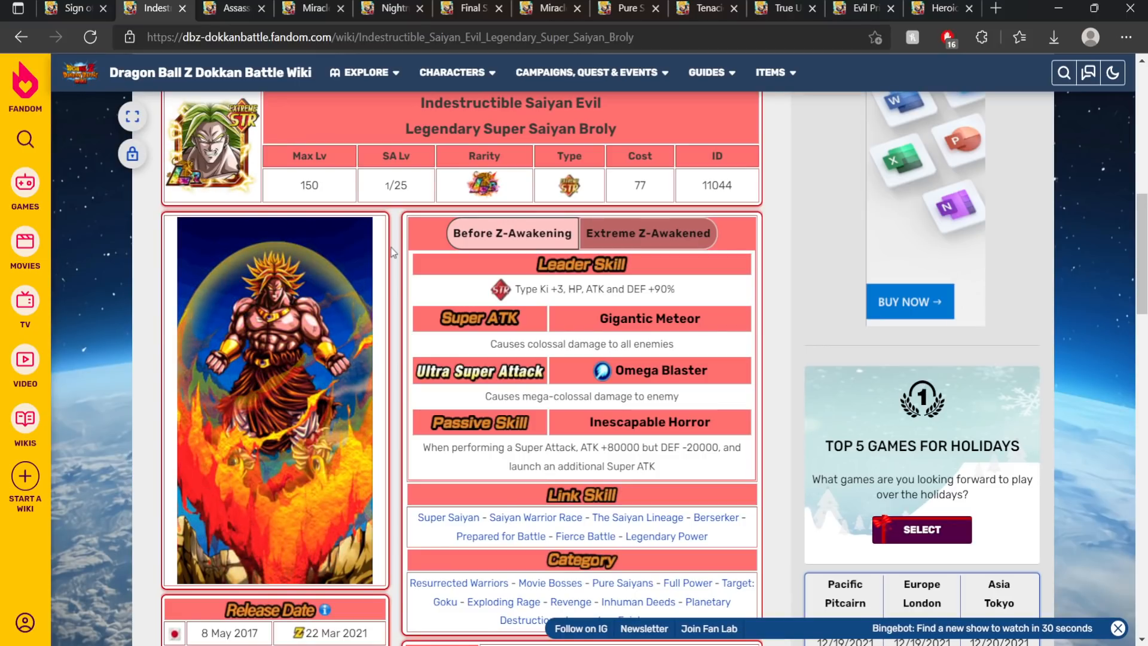